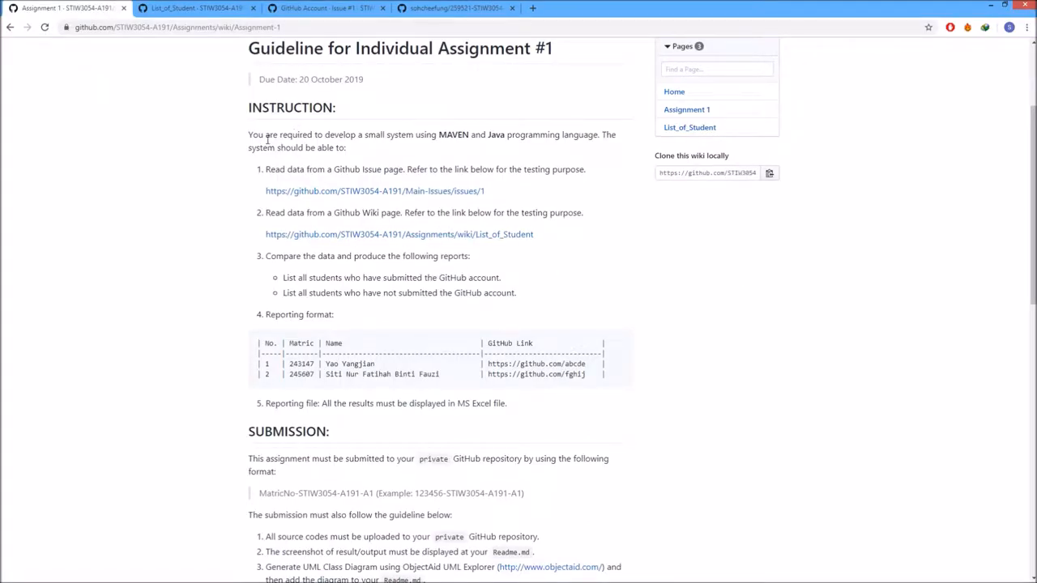
- Review the assignment guideline's Maven/Java and comparison requirements and the GitHub Account issue page
{"action": "left_click_drag", "start_coordinate": [363, 134], "coordinate": [500, 135]}
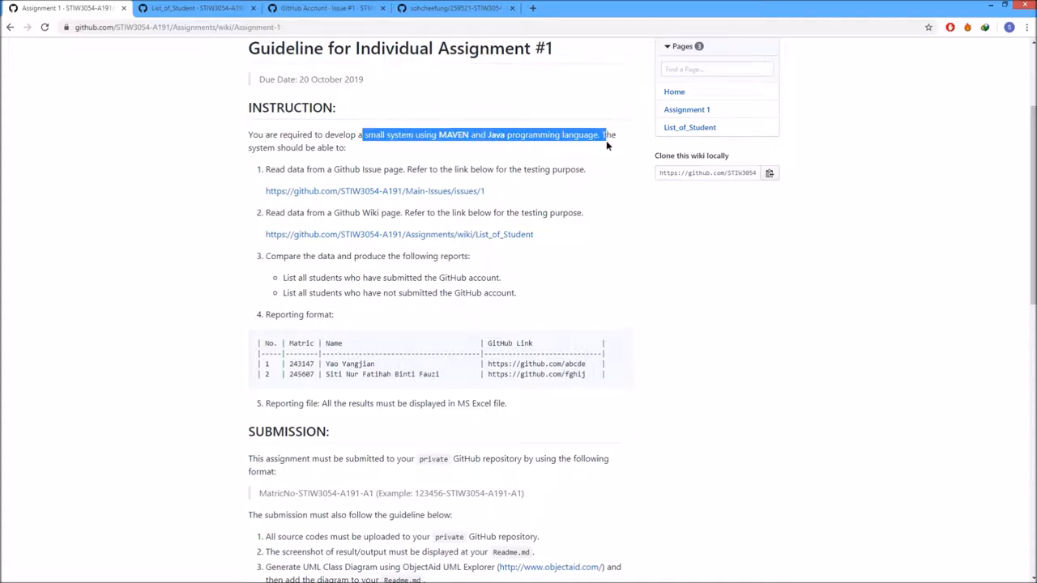
{"action": "left_click", "coordinate": [313, 152]}
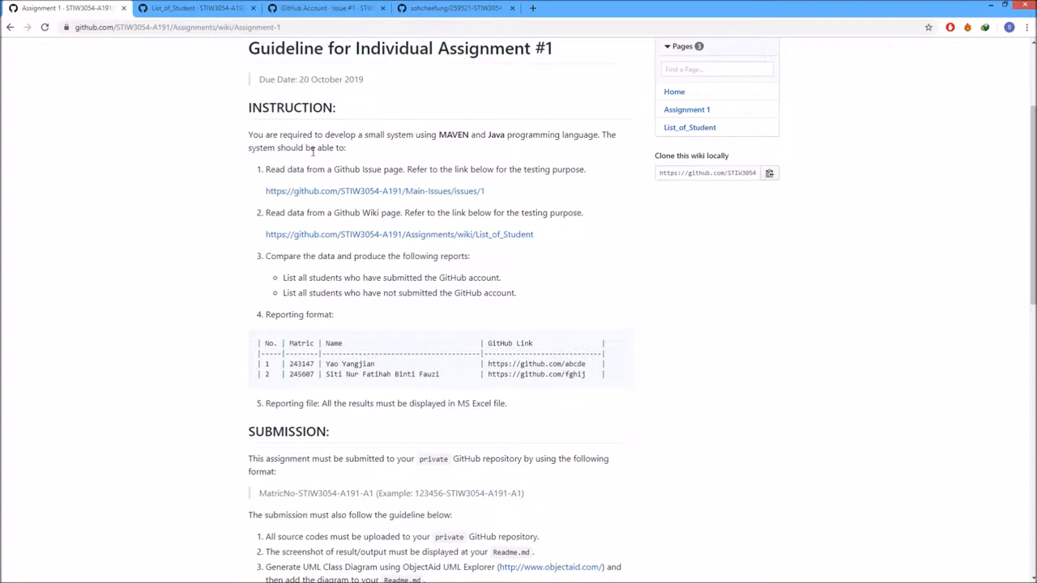
{"action": "mouse_move", "coordinate": [312, 162]}
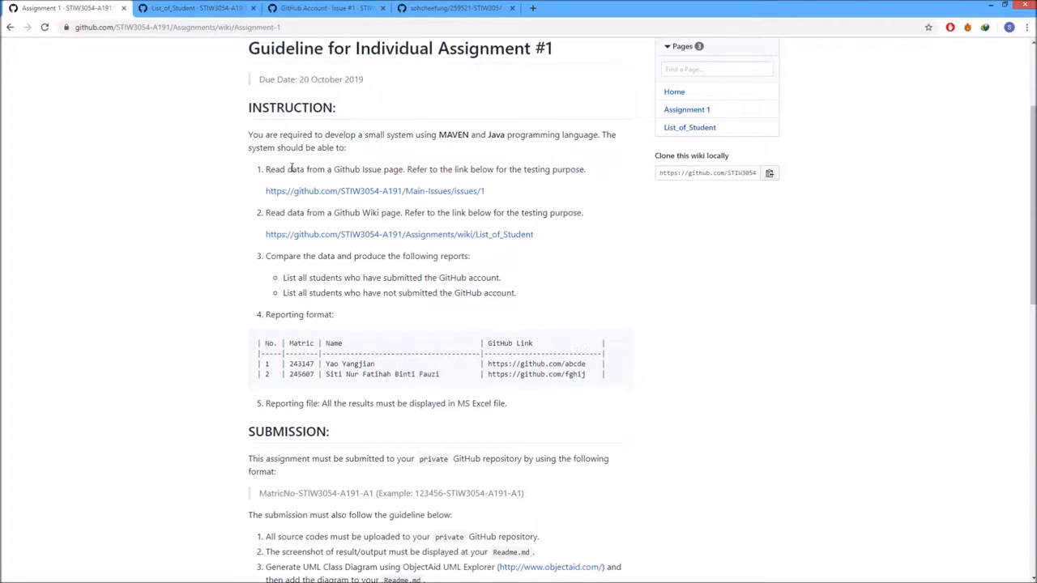
{"action": "left_click_drag", "start_coordinate": [289, 170], "coordinate": [402, 170]}
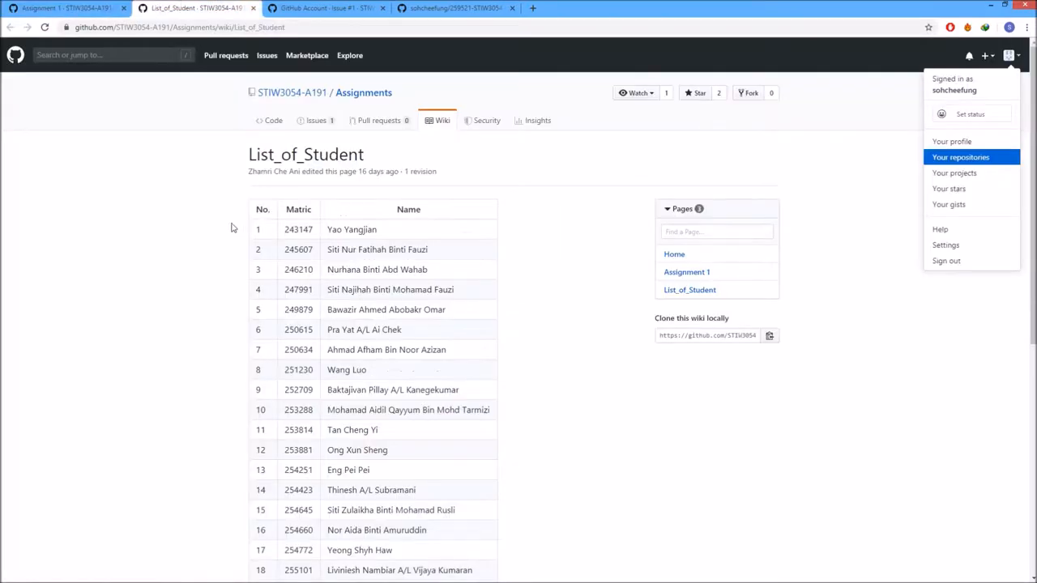
{"action": "left_click", "coordinate": [324, 8]}
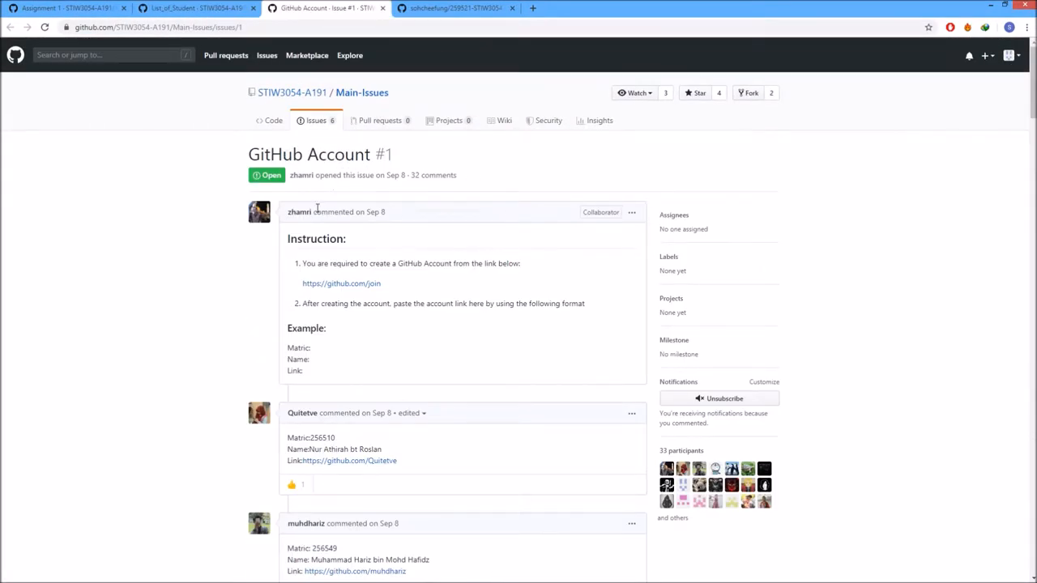
{"action": "left_click", "coordinate": [65, 8]}
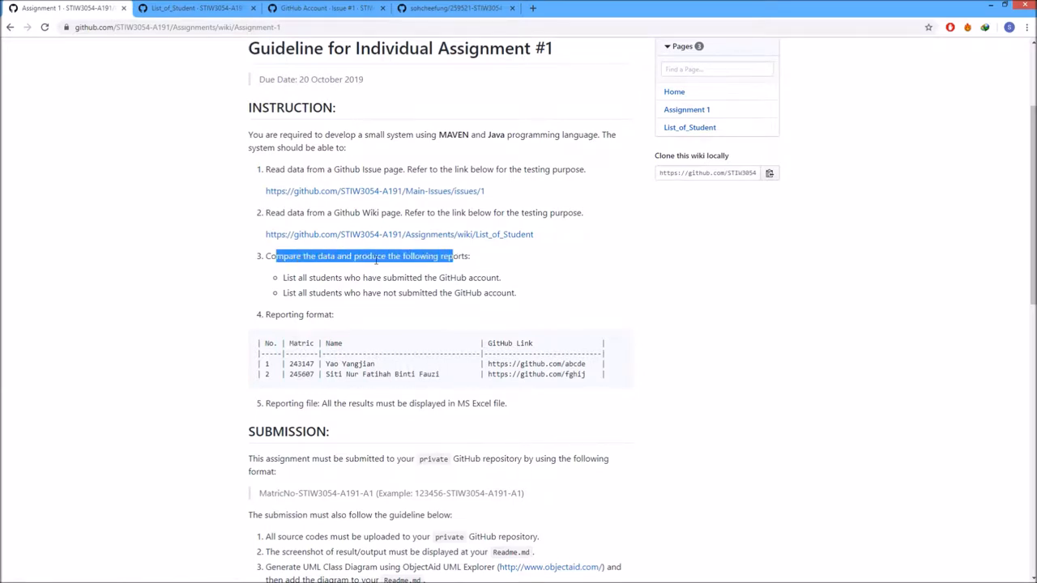
- Review the Maven pom.xml with jsoup and Apache POI dependencies, then return to the Start class
{"action": "left_click", "coordinate": [195, 268]}
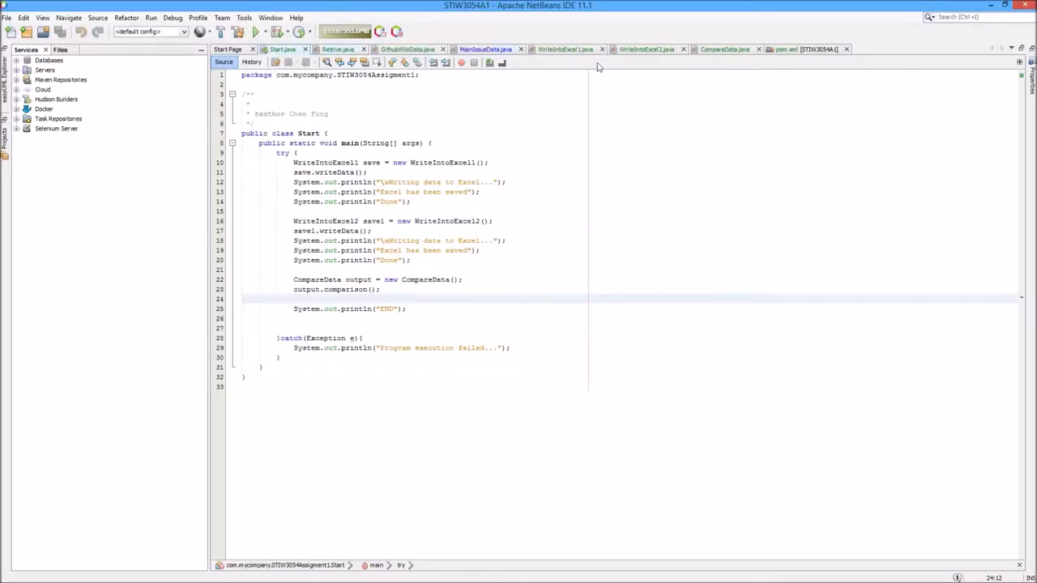
{"action": "left_click", "coordinate": [291, 298]}
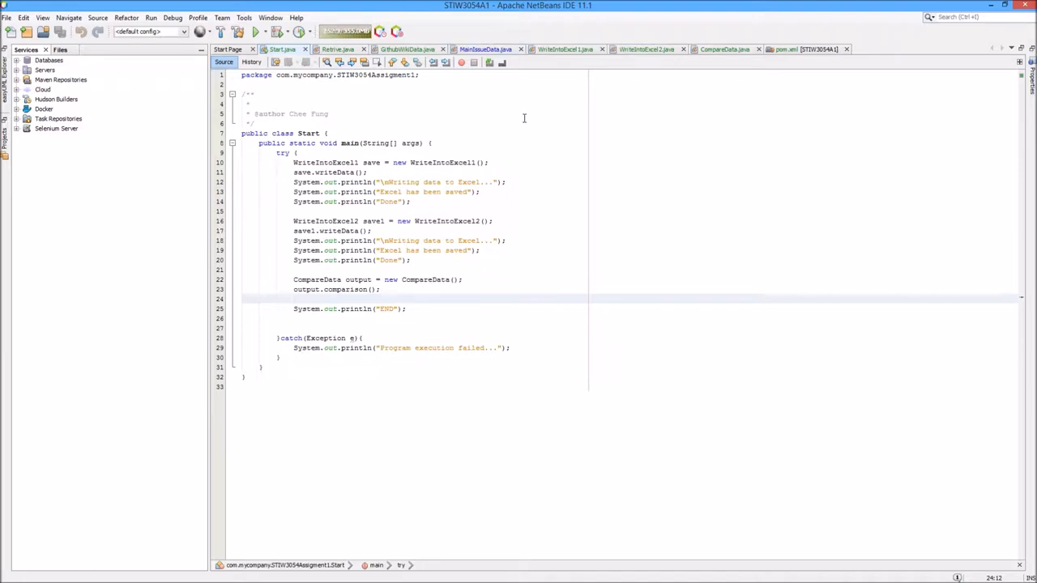
{"action": "left_click", "coordinate": [804, 49]}
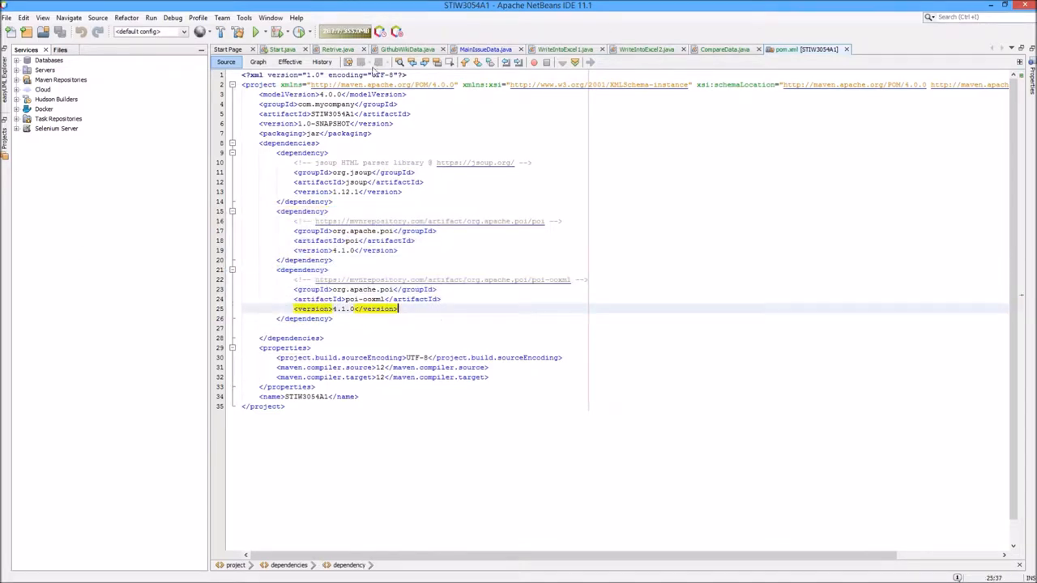
{"action": "left_click", "coordinate": [282, 49]}
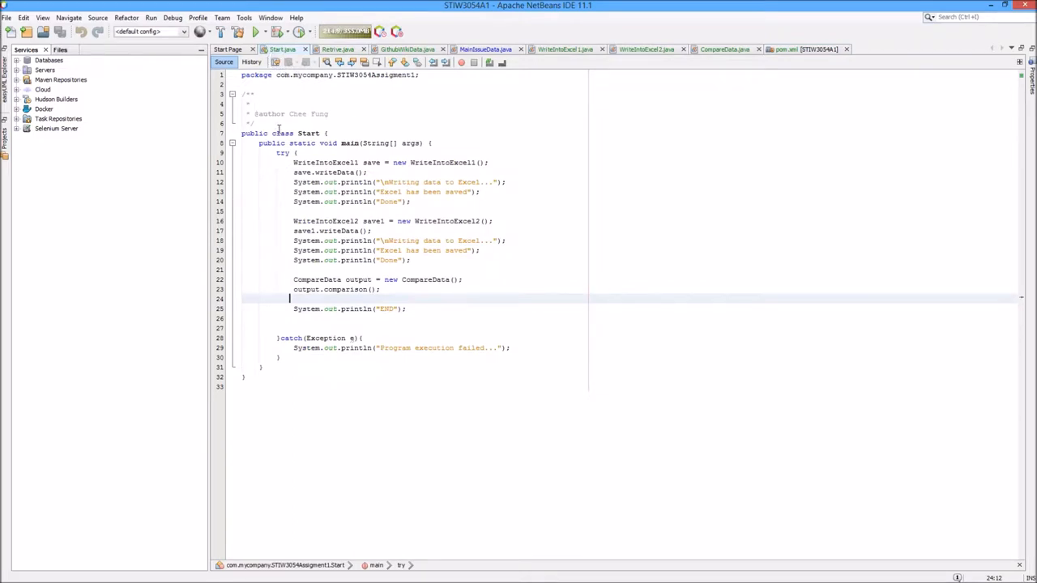
{"action": "mouse_move", "coordinate": [451, 176]}
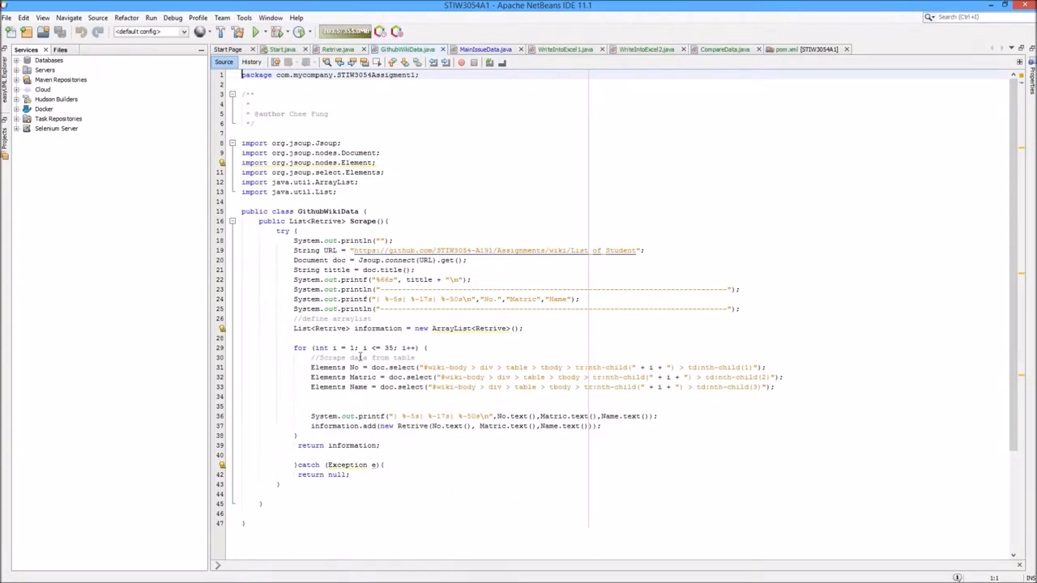
{"action": "left_click", "coordinate": [359, 366]}
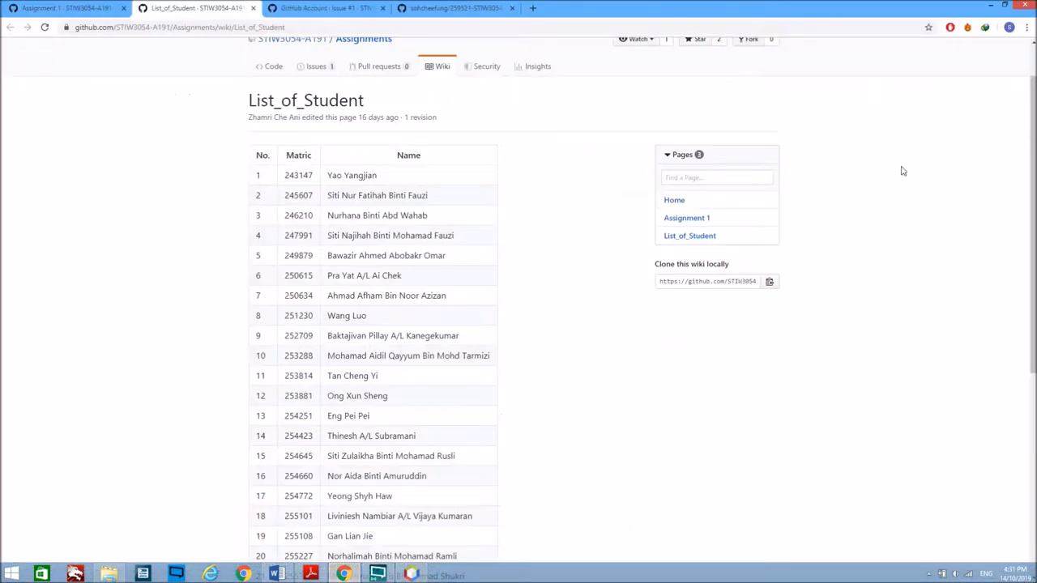
{"action": "right_click", "coordinate": [902, 170]}
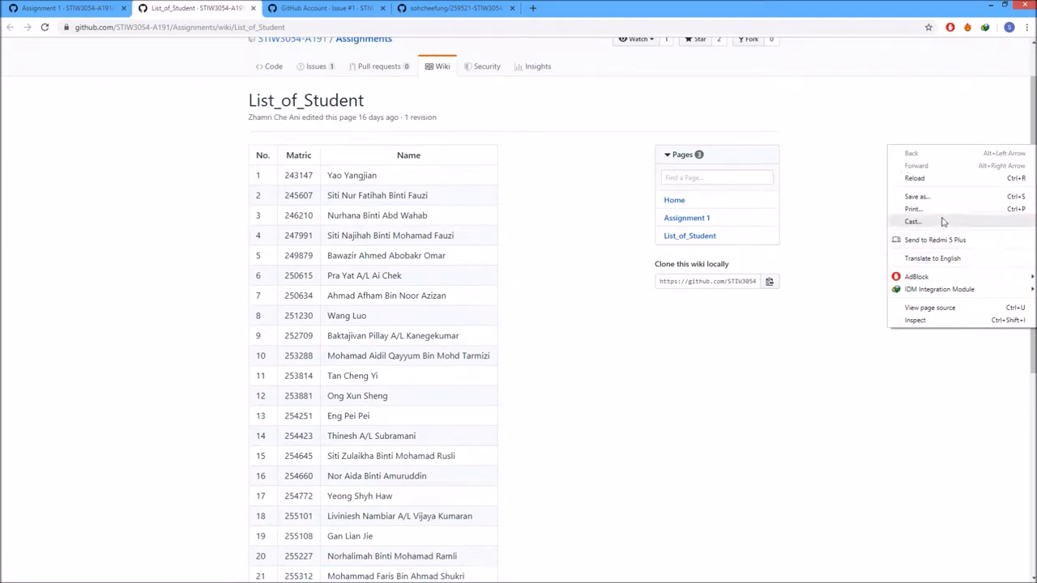
{"action": "left_click", "coordinate": [915, 275]}
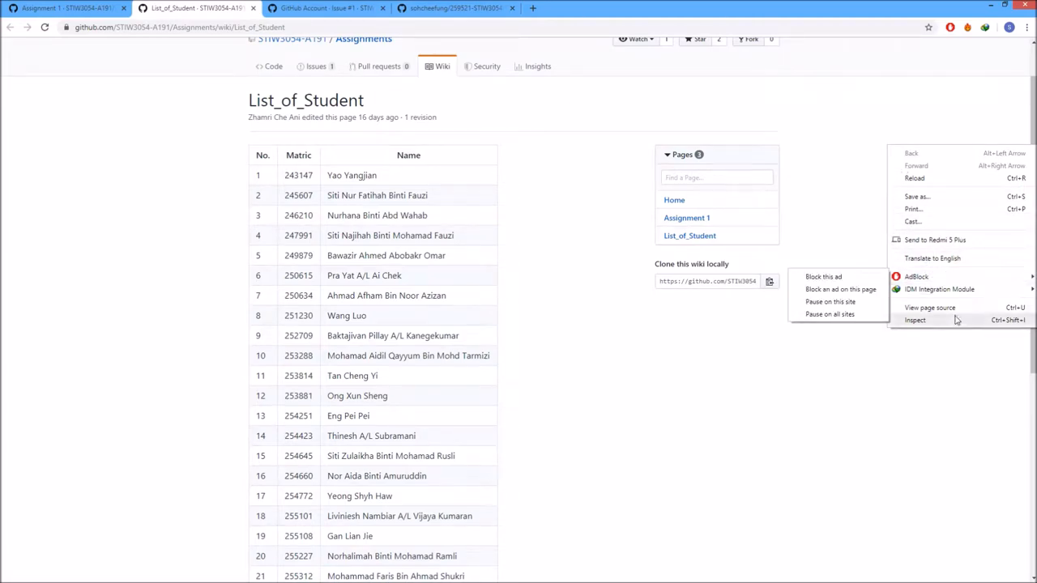
{"action": "left_click", "coordinate": [914, 319]}
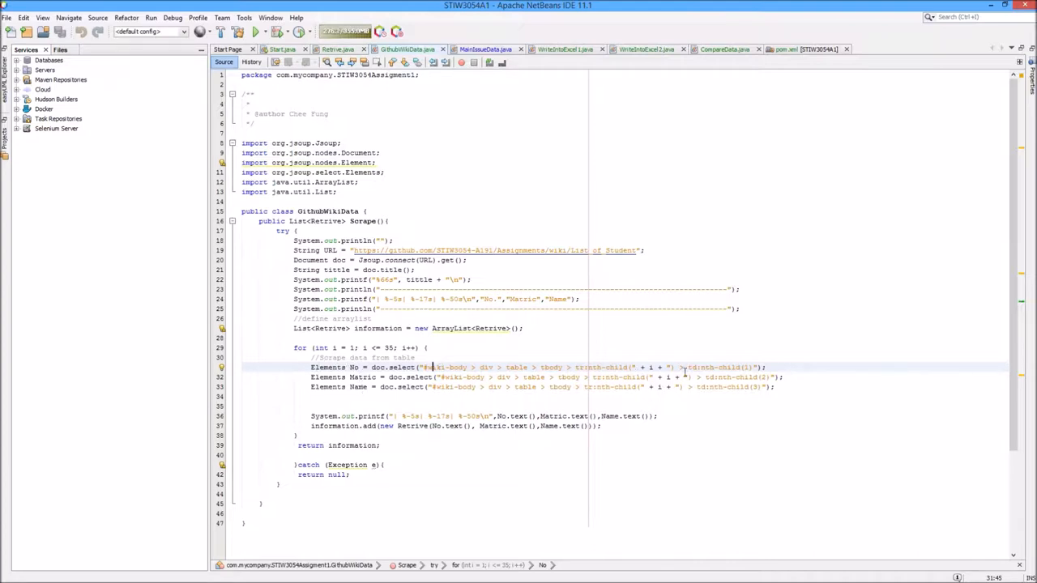
{"action": "left_click", "coordinate": [486, 49]}
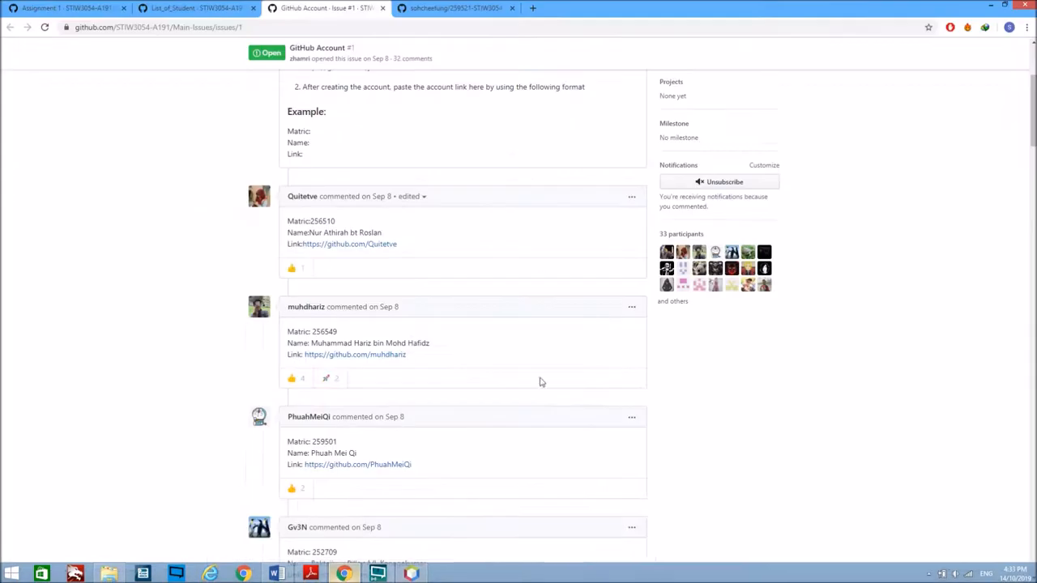
- Inspect the GitHub Account issue page and examine a student comment's HTML element in DevTools
{"action": "right_click", "coordinate": [541, 382]}
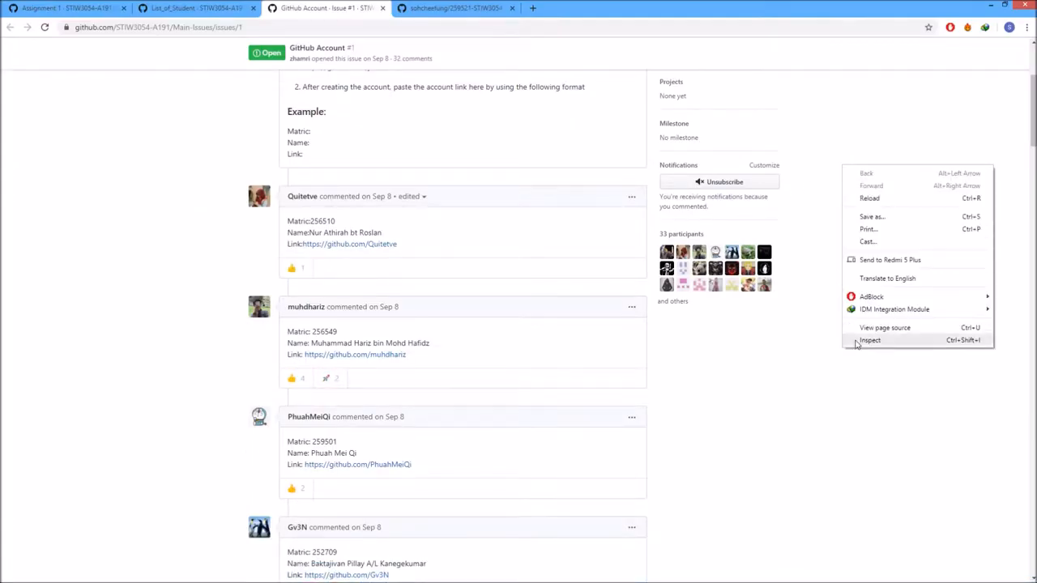
{"action": "left_click", "coordinate": [868, 341]}
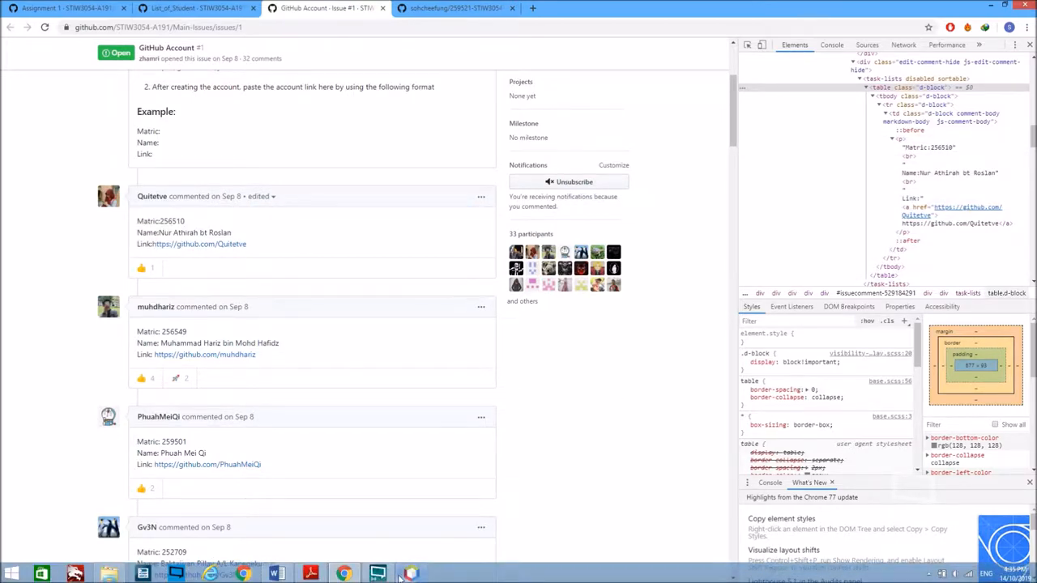
{"action": "left_click", "coordinate": [376, 573]}
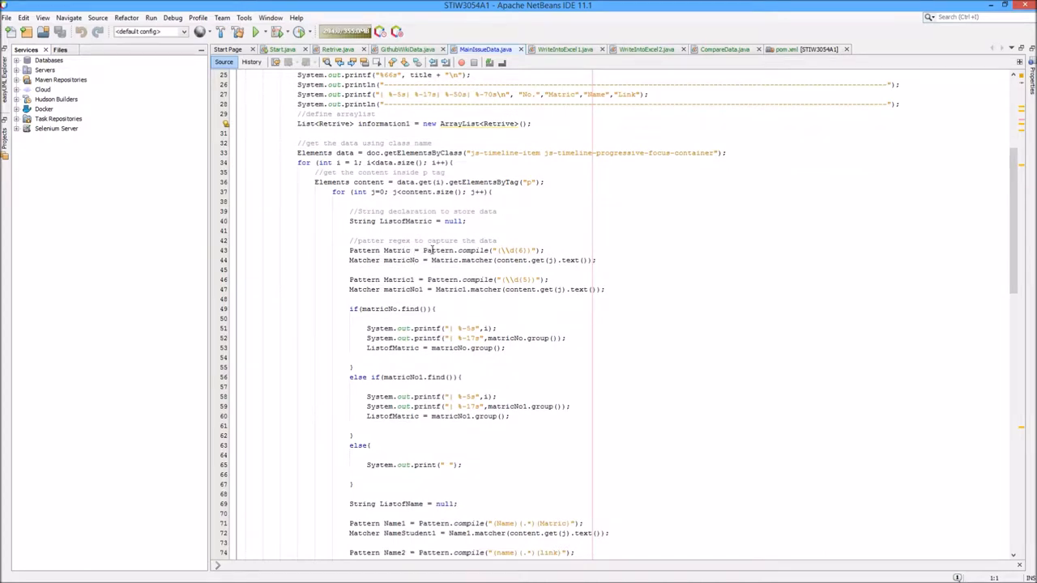
- Review MainIssueData's three name-matching regex patterns
{"action": "scroll", "scroll_direction": "down", "scroll_amount": 3}
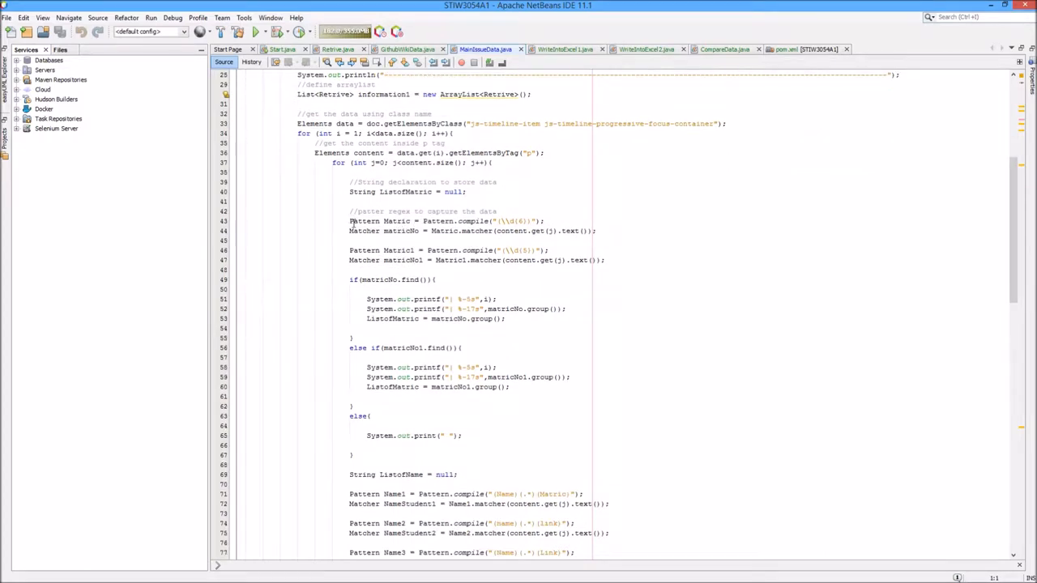
{"action": "left_click", "coordinate": [469, 259]}
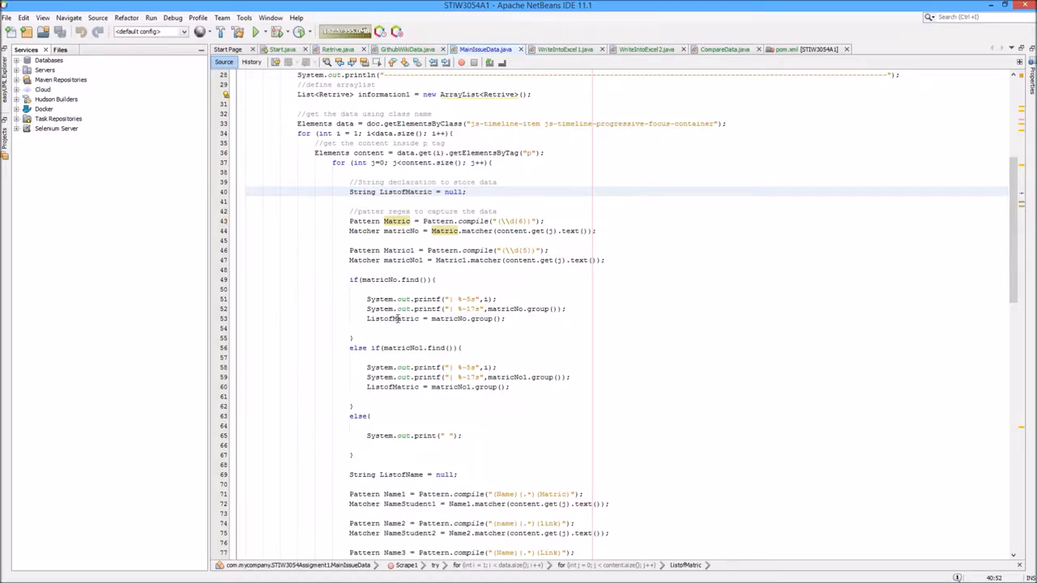
{"action": "scroll", "scroll_direction": "down", "scroll_amount": 3}
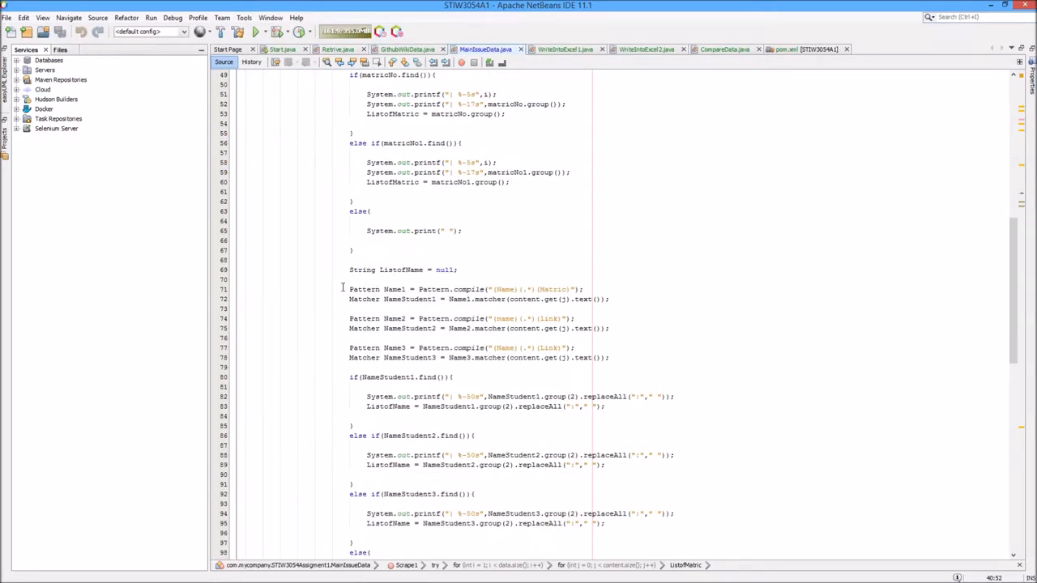
{"action": "left_click_drag", "start_coordinate": [349, 288], "coordinate": [576, 347]}
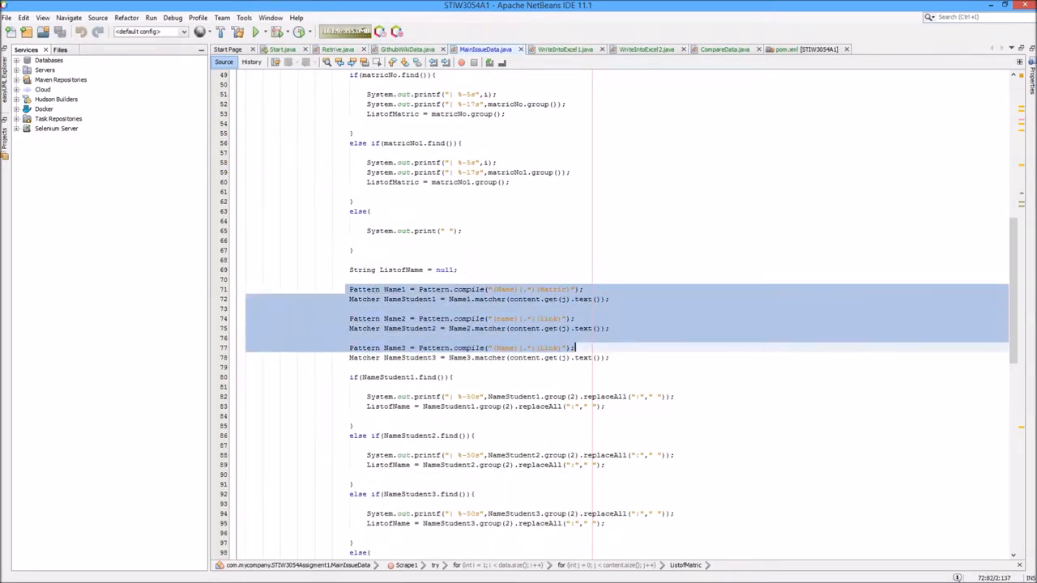
{"action": "left_click", "coordinate": [512, 288]}
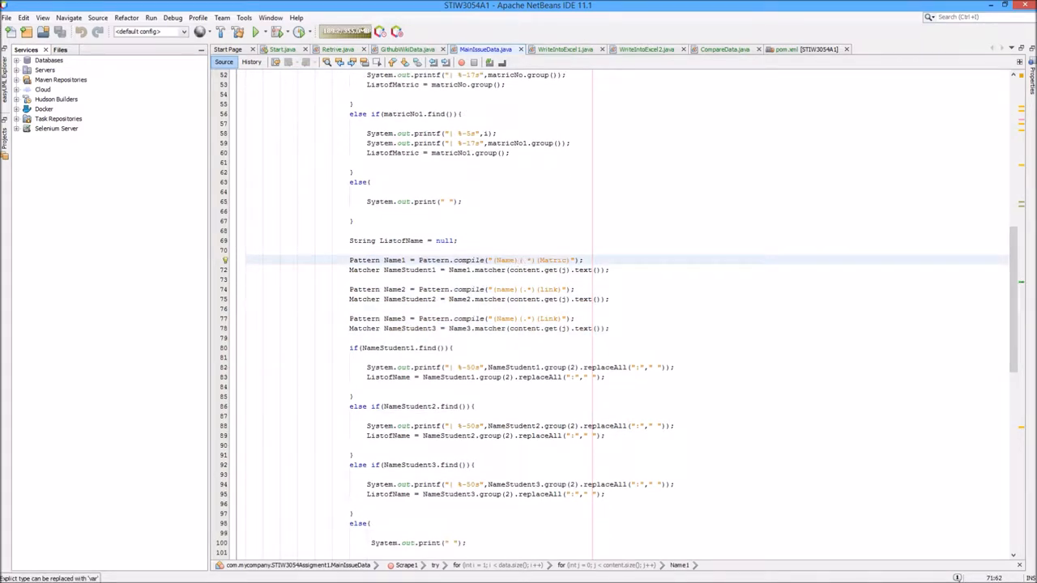
- Bring up the WriteIntoExcel1 class and look through its student spreadsheet code
{"action": "left_click", "coordinate": [526, 259]}
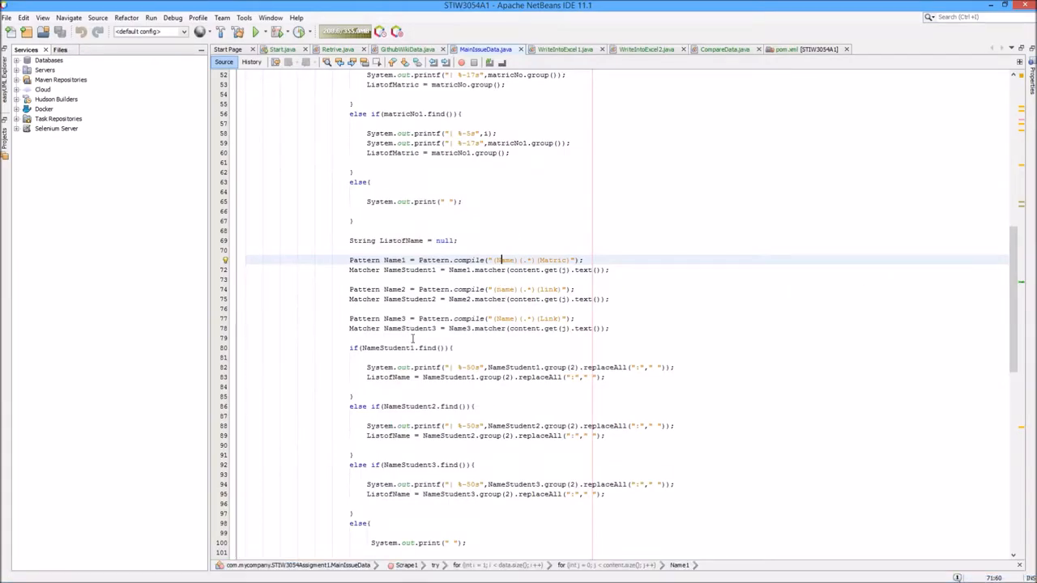
{"action": "scroll", "scroll_direction": "down", "scroll_amount": 3}
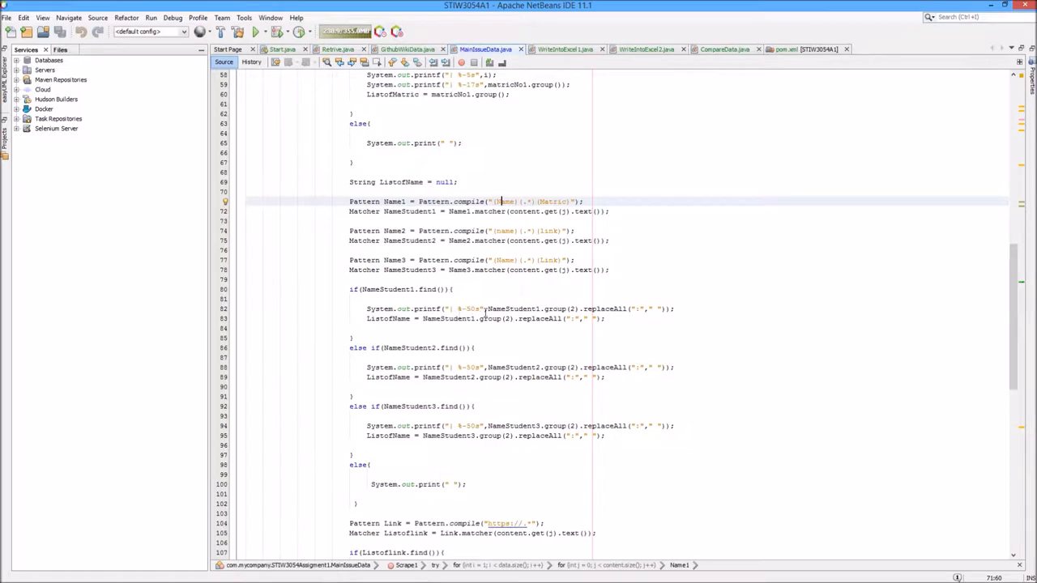
{"action": "scroll", "scroll_direction": "down", "scroll_amount": 3}
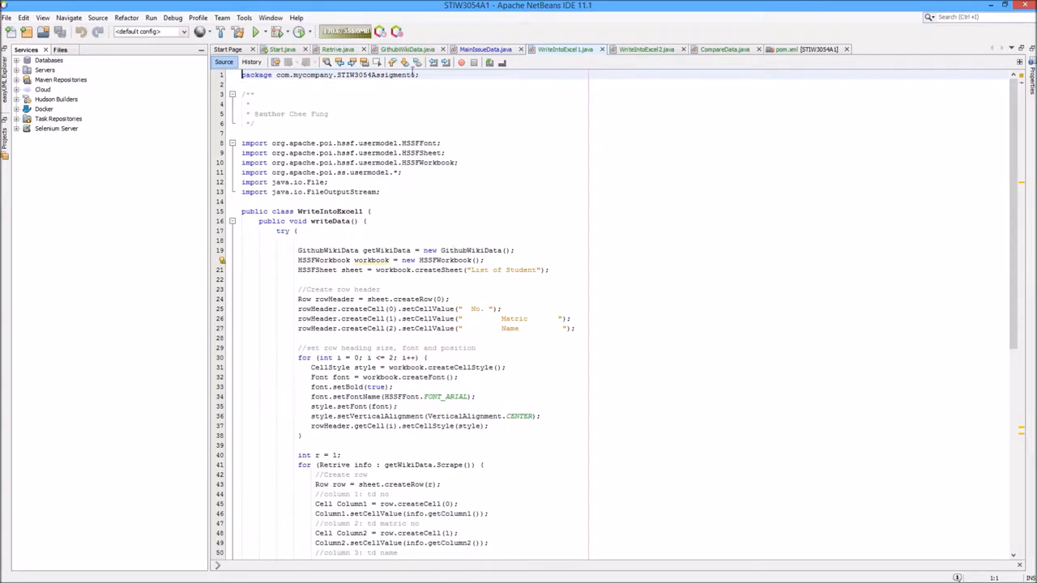
- Review the GithubWikiData, WriteIntoExcel1 and MainIssueData classes
{"action": "left_click", "coordinate": [407, 49]}
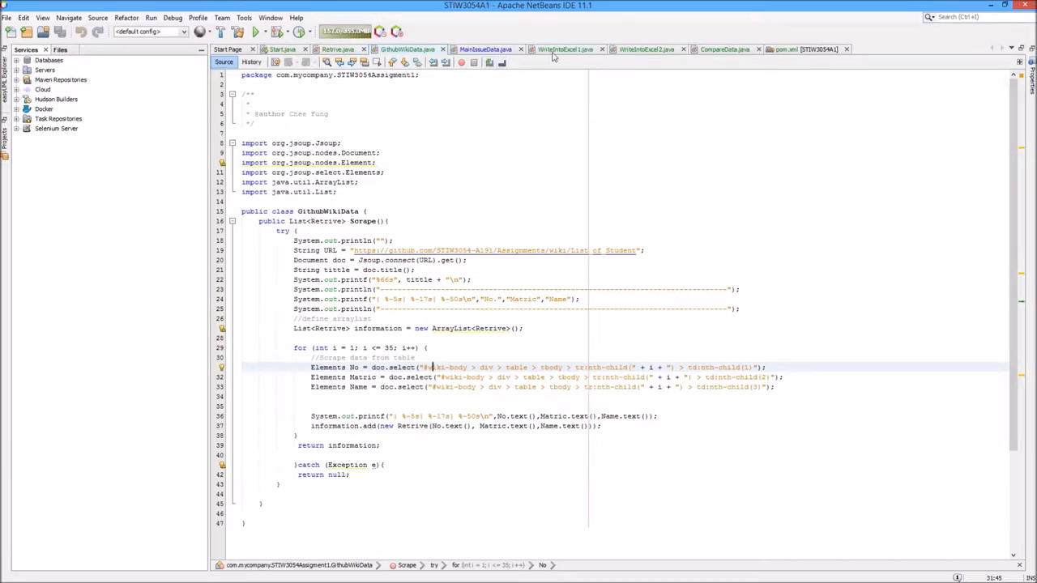
{"action": "left_click", "coordinate": [564, 48]}
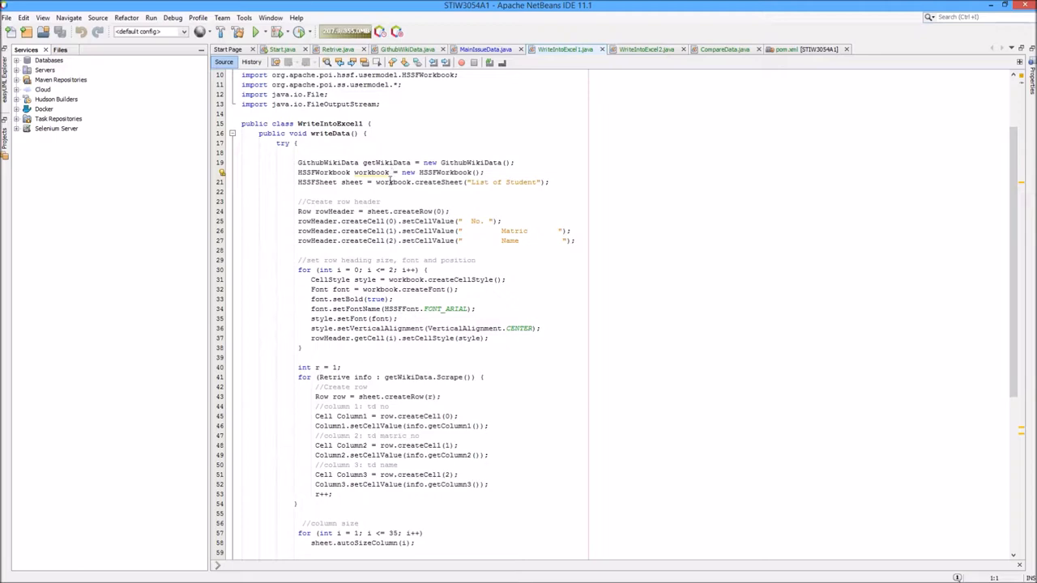
{"action": "scroll", "scroll_direction": "down", "scroll_amount": 3}
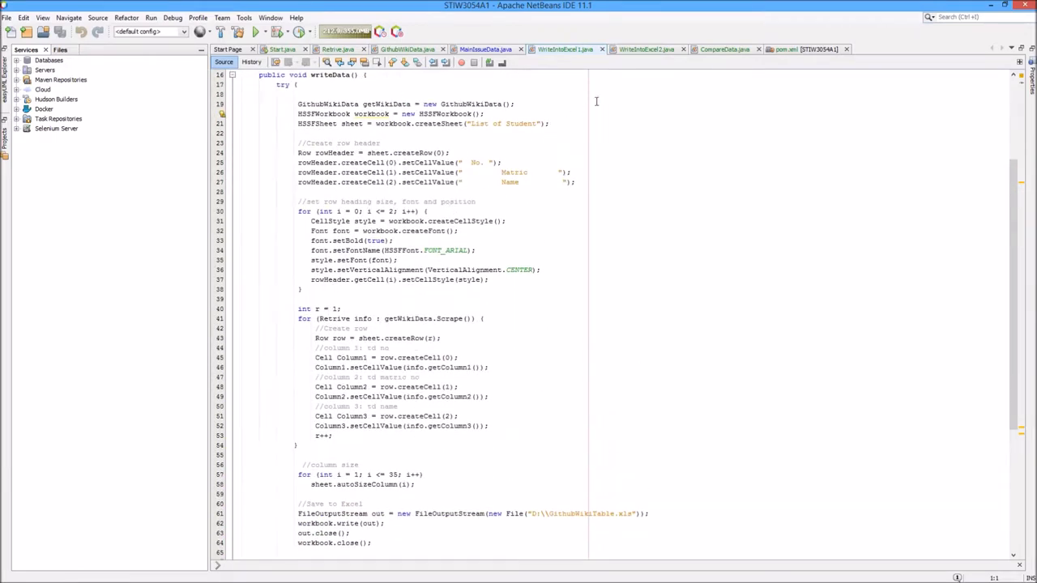
{"action": "left_click", "coordinate": [644, 49]}
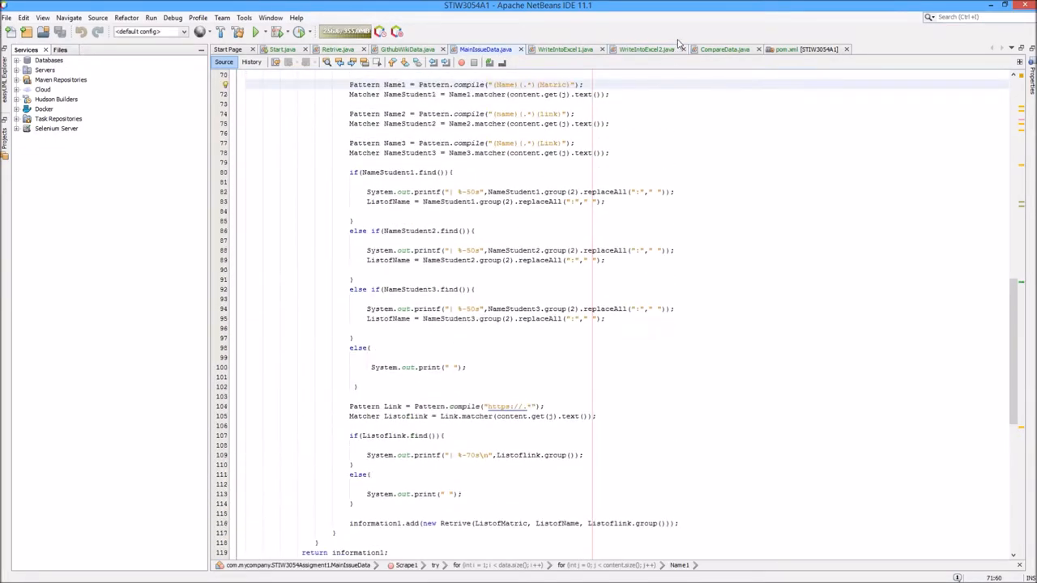
{"action": "left_click", "coordinate": [644, 48]}
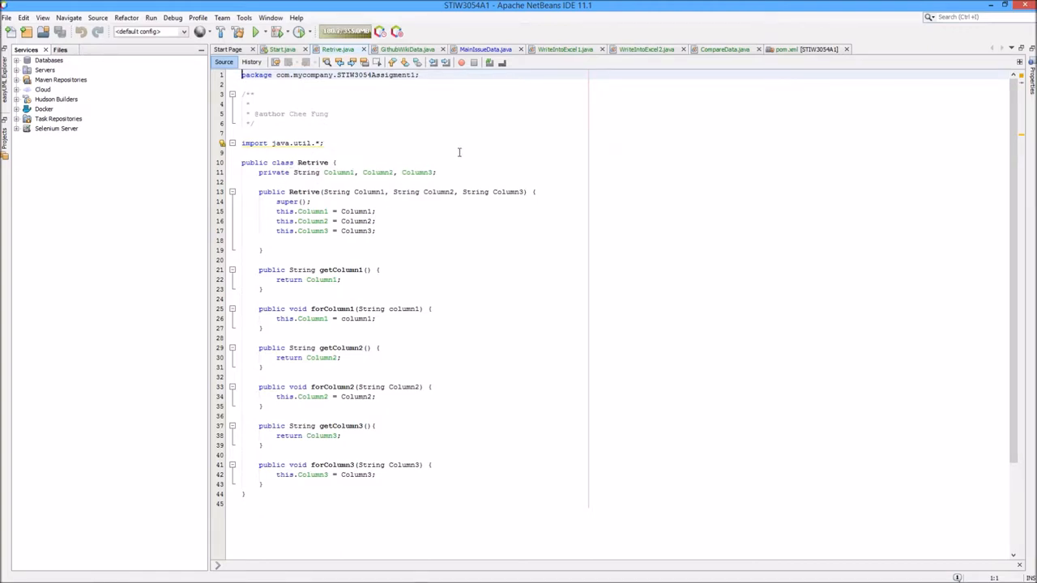
- Review the WriteIntoExcel and Retrieve classes, then bring up the CompareData source
{"action": "left_click", "coordinate": [564, 48]}
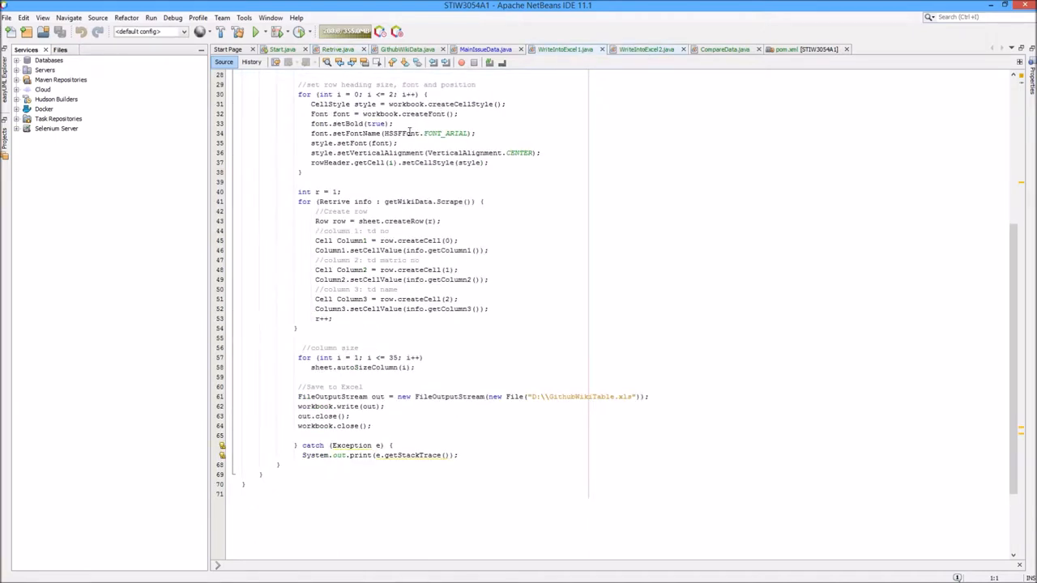
{"action": "left_click", "coordinate": [337, 49]}
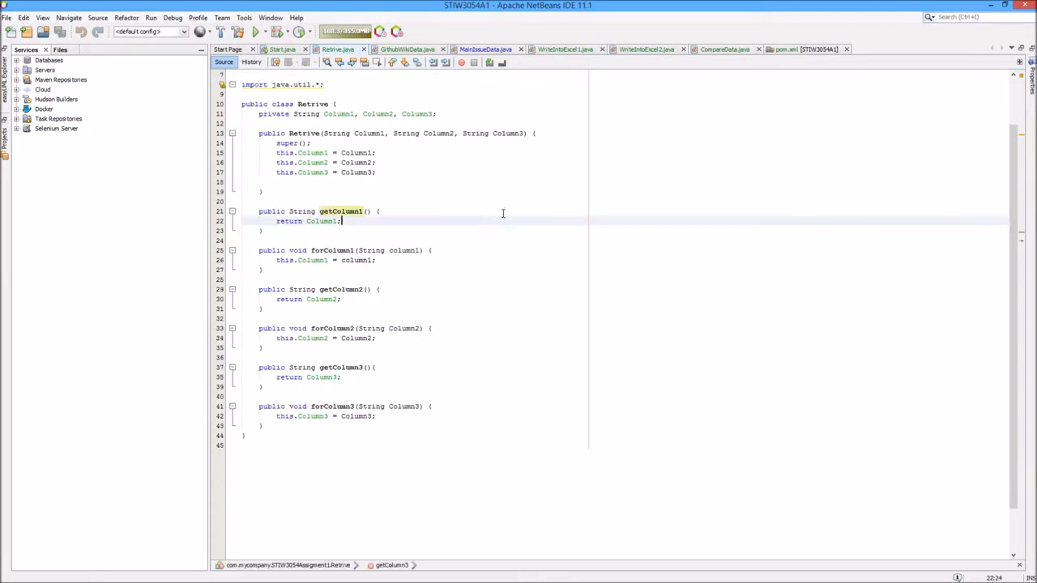
{"action": "left_click", "coordinate": [723, 48]}
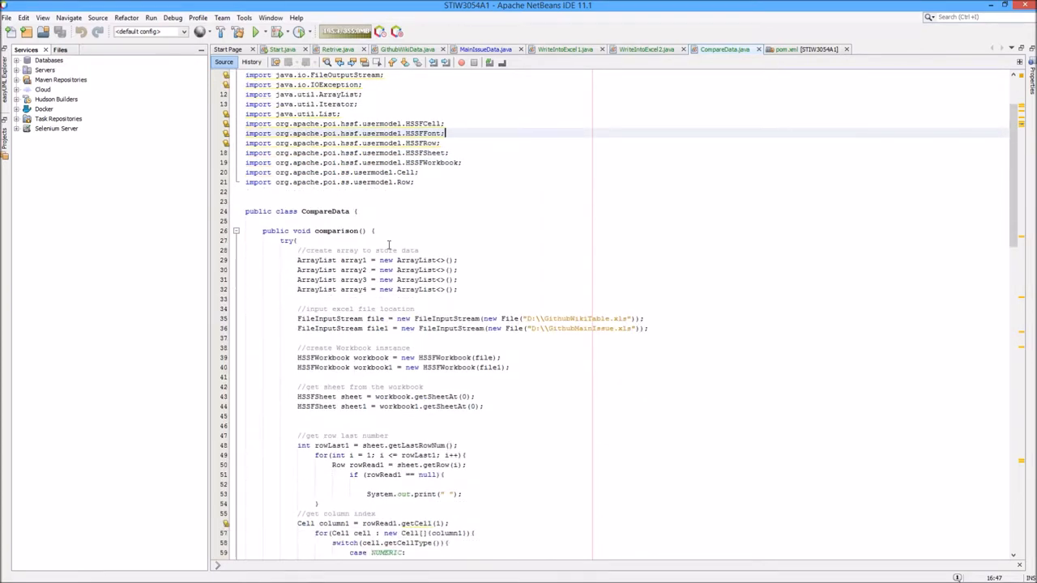
{"action": "scroll", "scroll_direction": "down", "scroll_amount": 3}
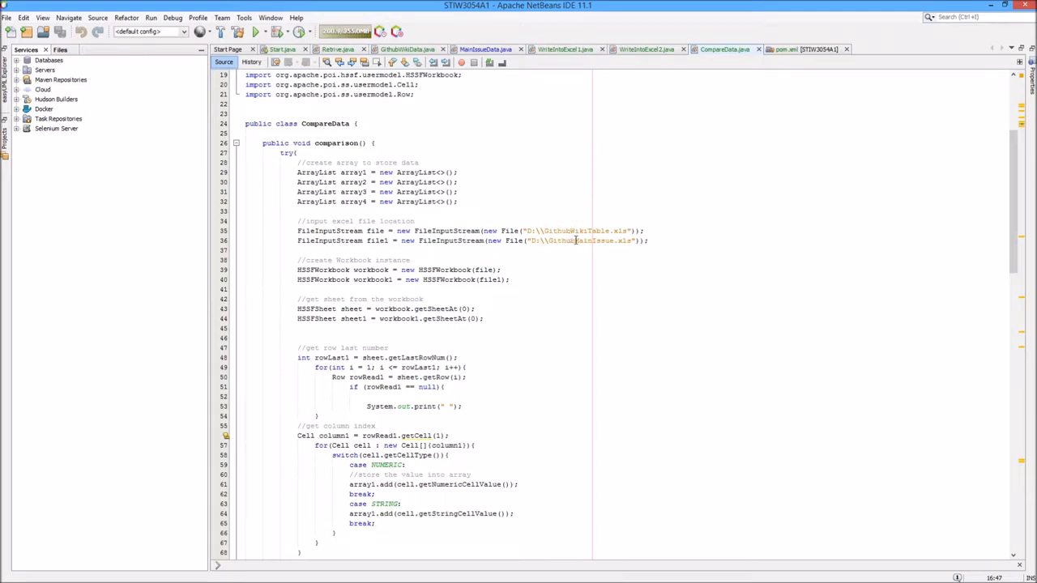
{"action": "scroll", "scroll_direction": "down", "scroll_amount": 3}
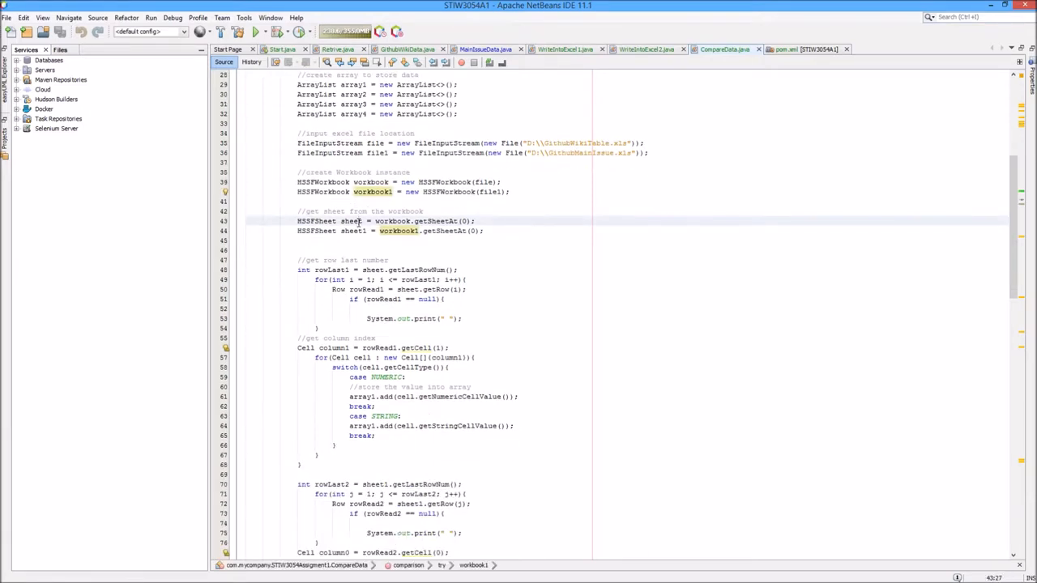
{"action": "scroll", "scroll_direction": "down", "scroll_amount": 3}
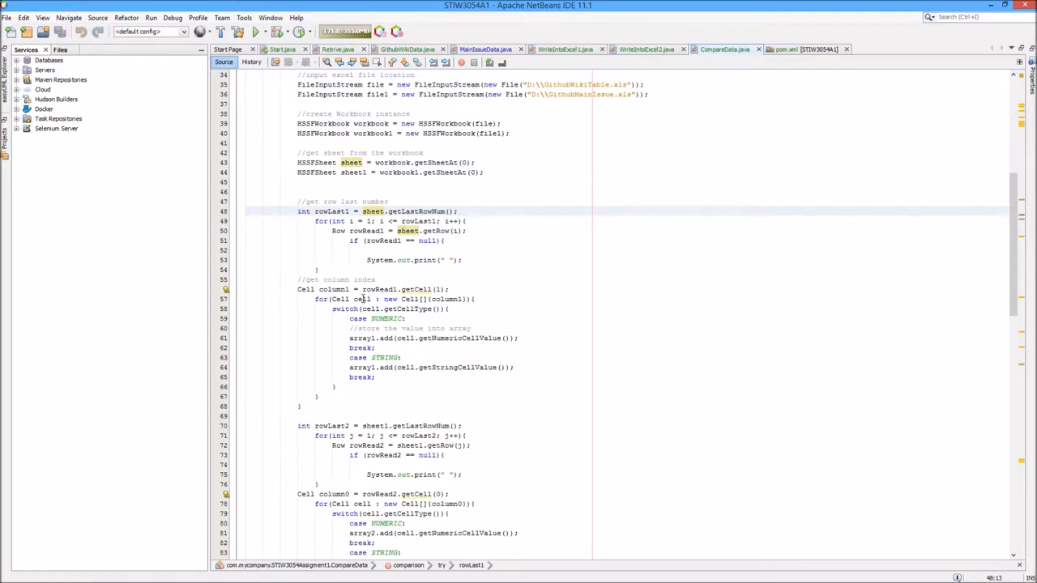
{"action": "scroll", "scroll_direction": "down", "scroll_amount": 3}
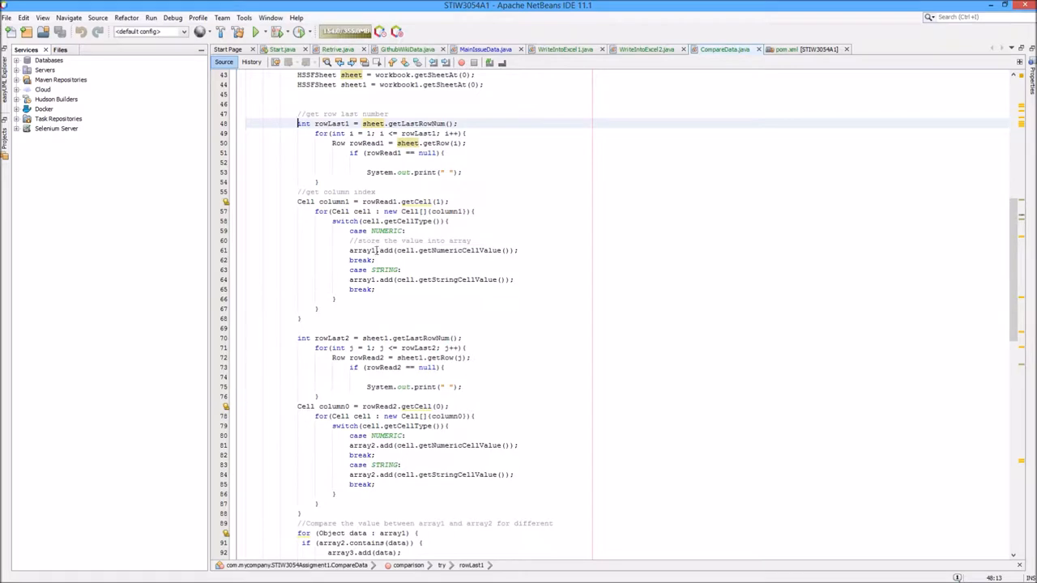
{"action": "scroll", "scroll_direction": "down", "scroll_amount": 3}
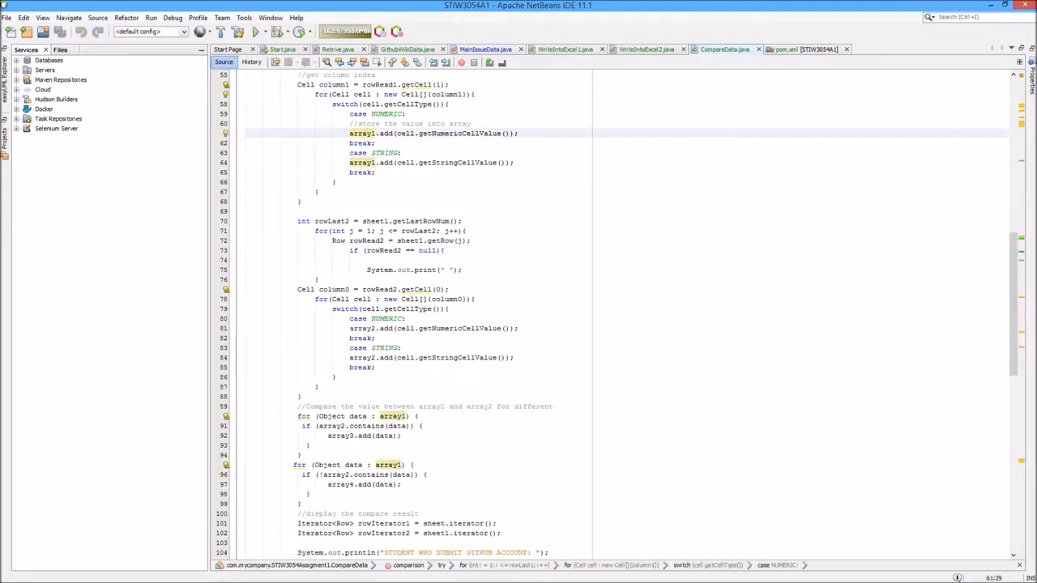
{"action": "scroll", "scroll_direction": "down", "scroll_amount": 3}
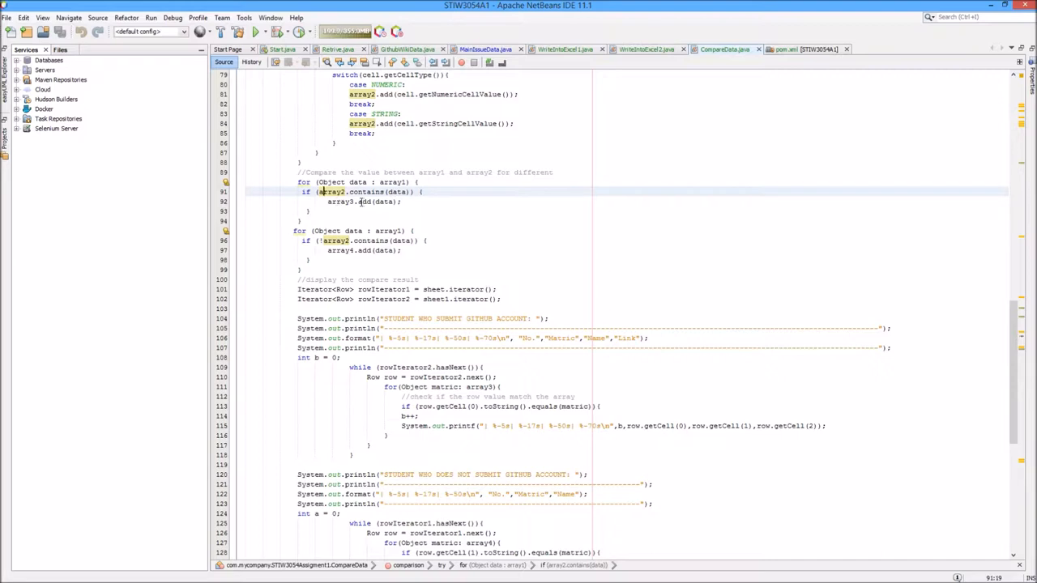
{"action": "scroll", "scroll_direction": "down", "scroll_amount": 3}
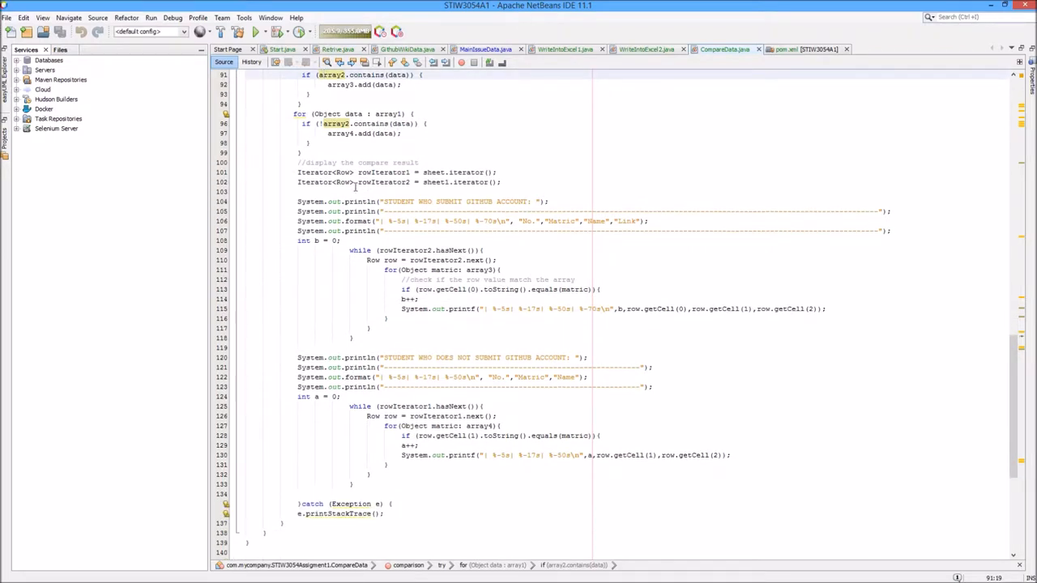
{"action": "scroll", "scroll_direction": "down", "scroll_amount": 3}
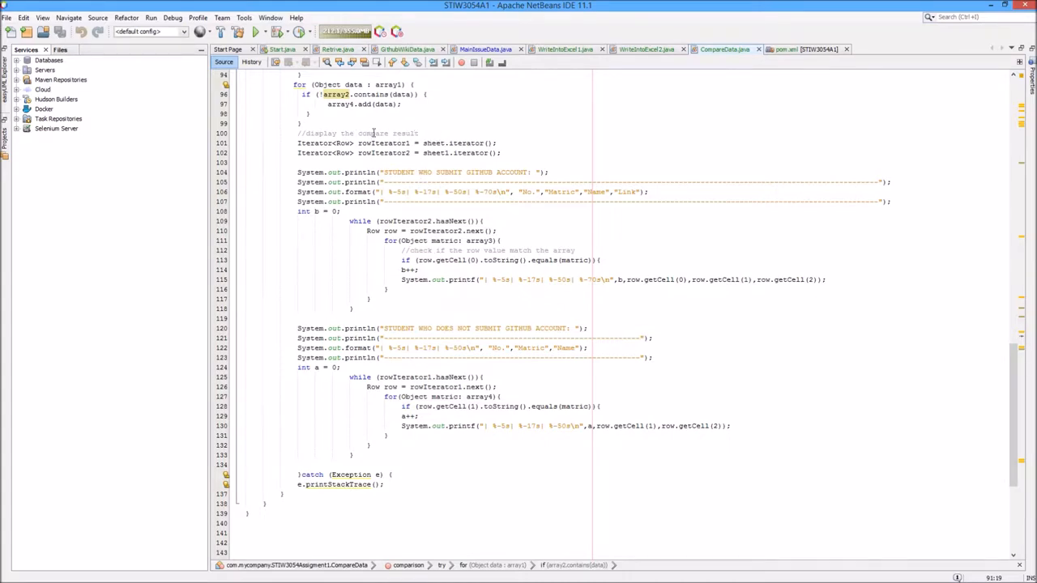
- Run the Start class so the output lists the scraped students and GitHub accounts
{"action": "left_click", "coordinate": [282, 49]}
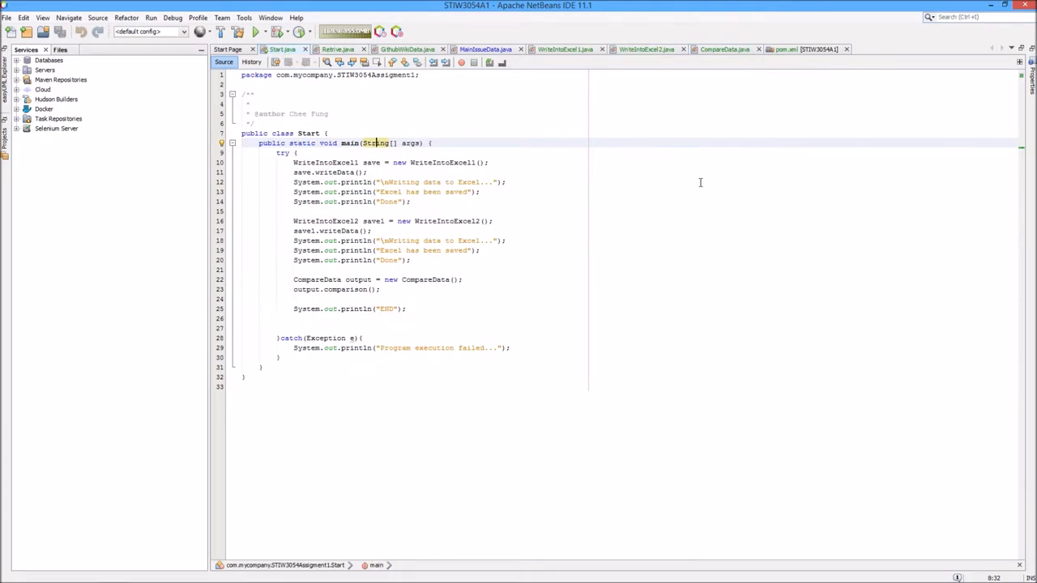
{"action": "right_click", "coordinate": [700, 186]}
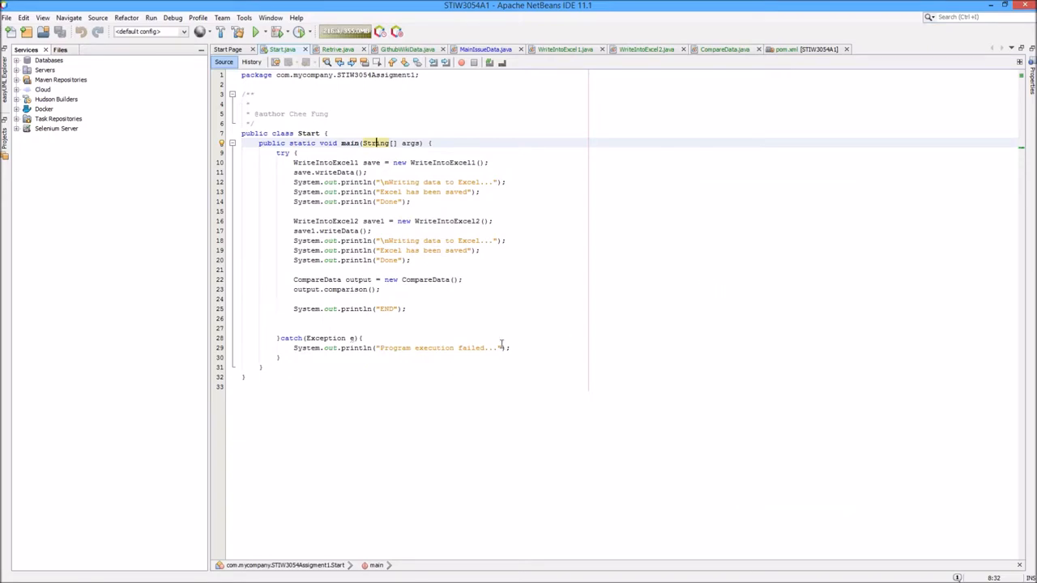
{"action": "left_click", "coordinate": [256, 32]}
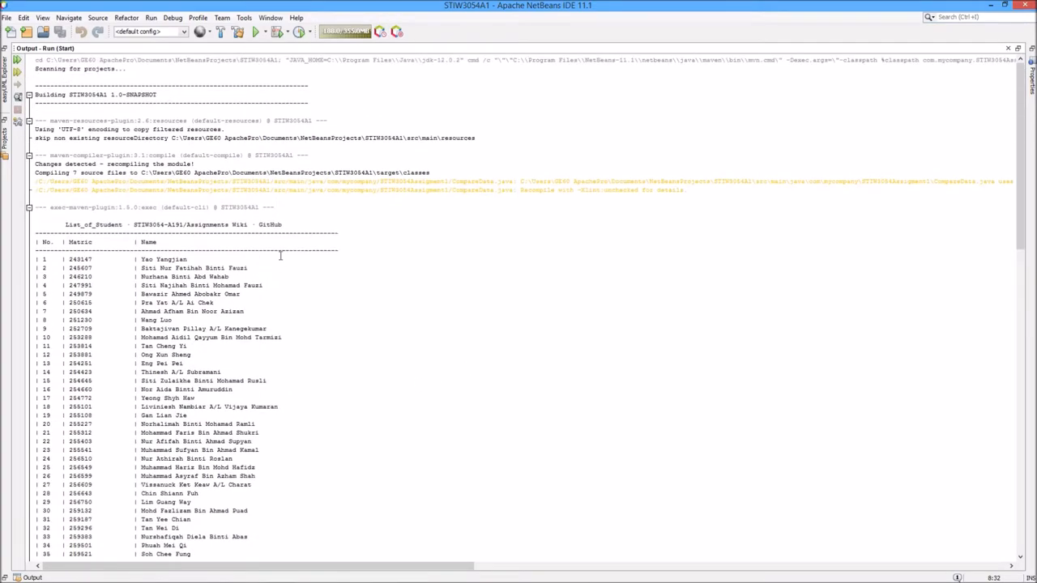
{"action": "scroll", "scroll_direction": "down", "scroll_amount": 3}
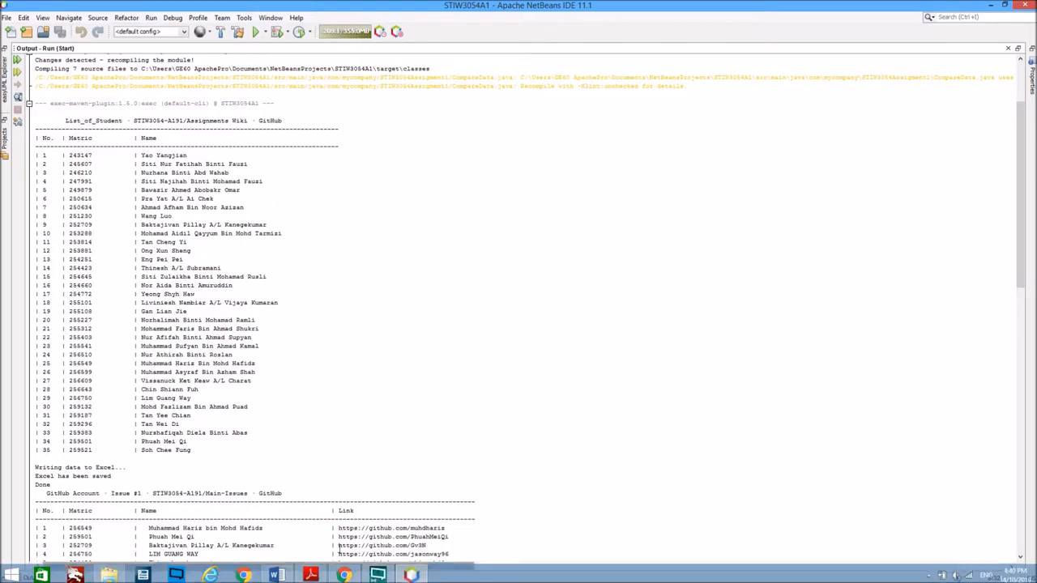
{"action": "left_click", "coordinate": [343, 573]}
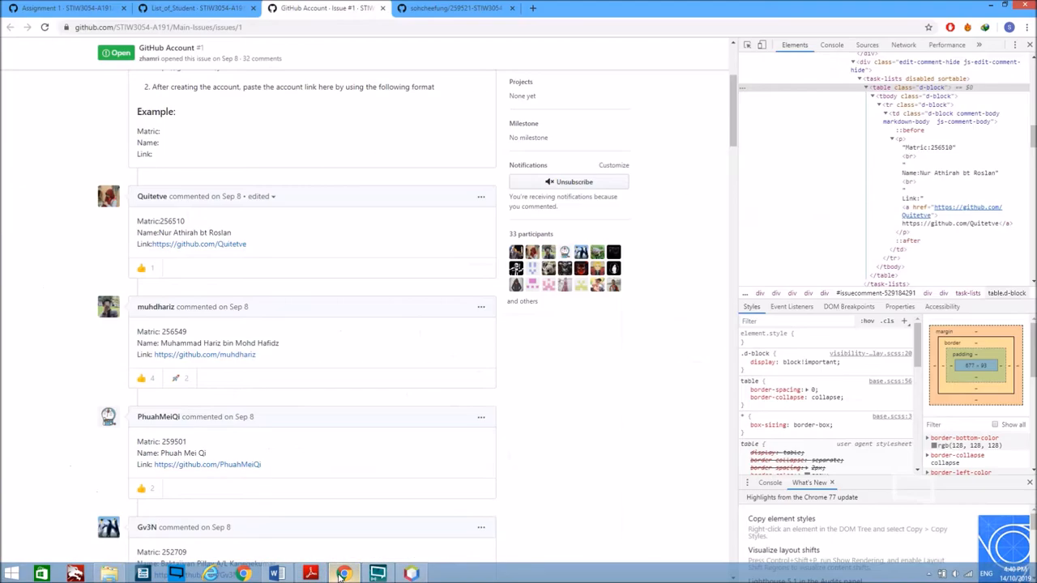
{"action": "left_click", "coordinate": [194, 8]}
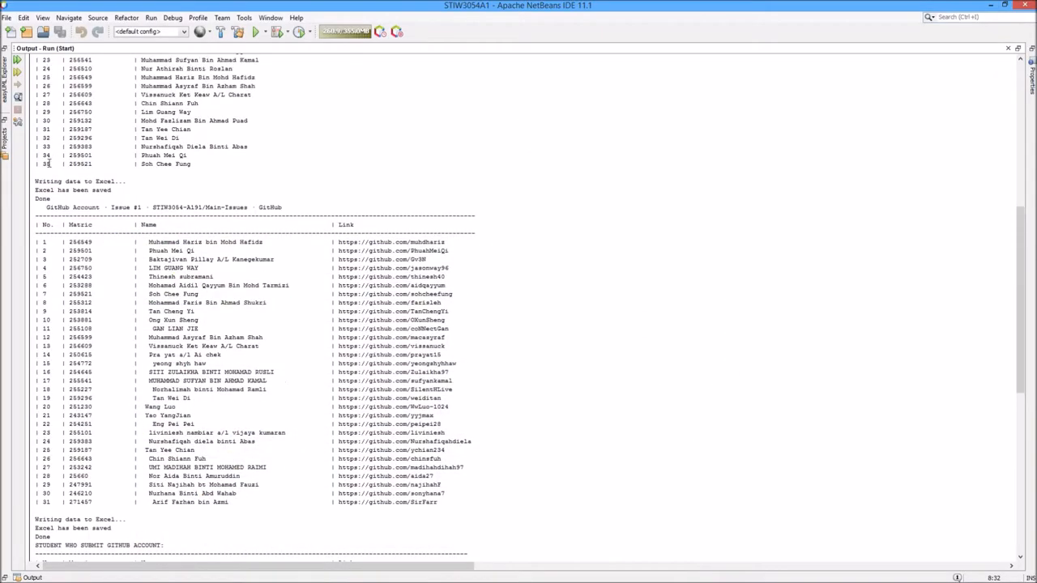
- Mark the 'Excel has been saved' output lines and follow the output down to BUILD SUCCESS
{"action": "left_click_drag", "start_coordinate": [35, 182], "coordinate": [51, 198]}
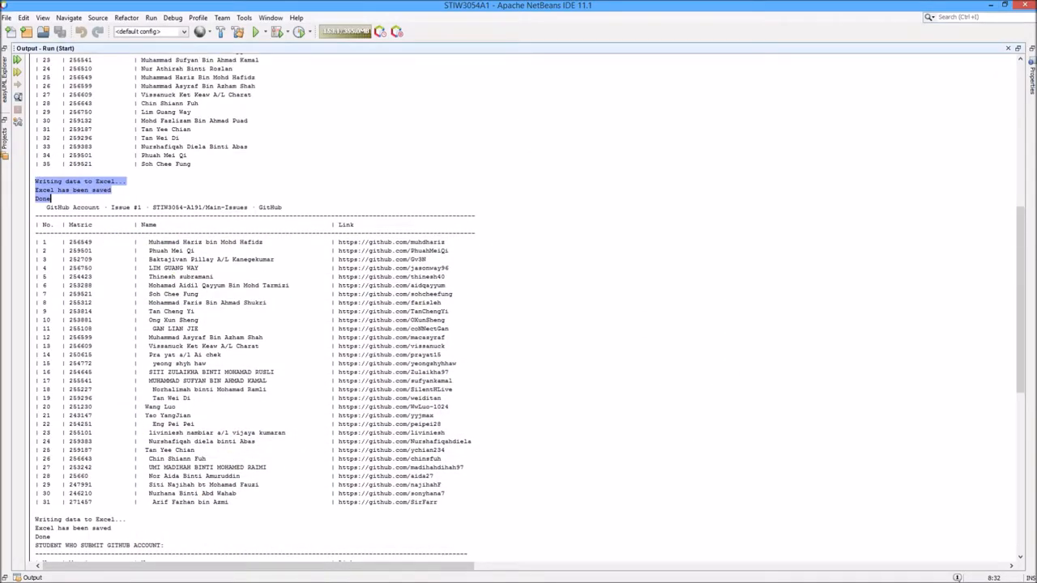
{"action": "scroll", "scroll_direction": "down", "scroll_amount": 3}
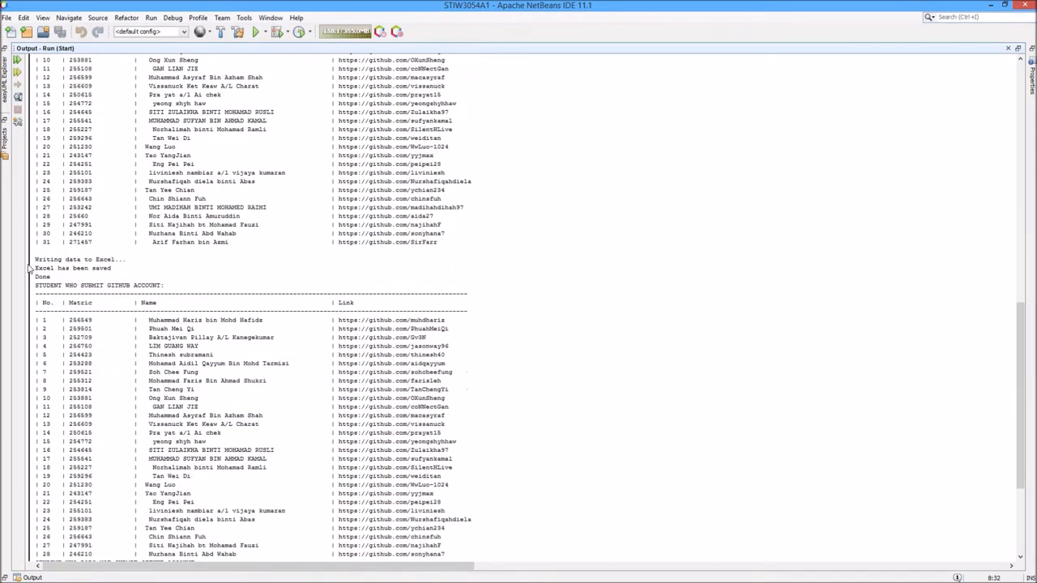
{"action": "scroll", "scroll_direction": "down", "scroll_amount": 3}
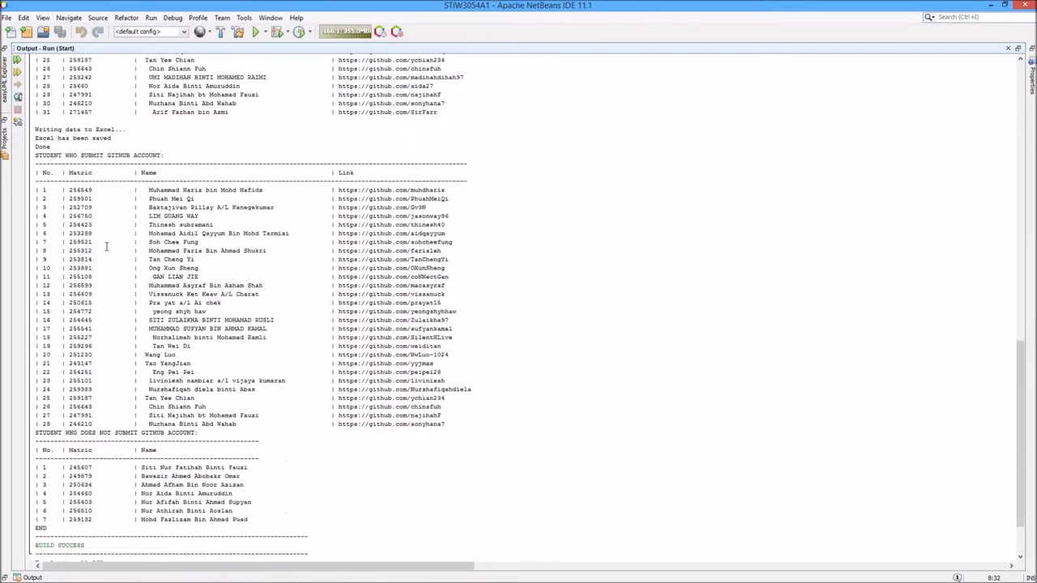
{"action": "scroll", "scroll_direction": "down", "scroll_amount": 3}
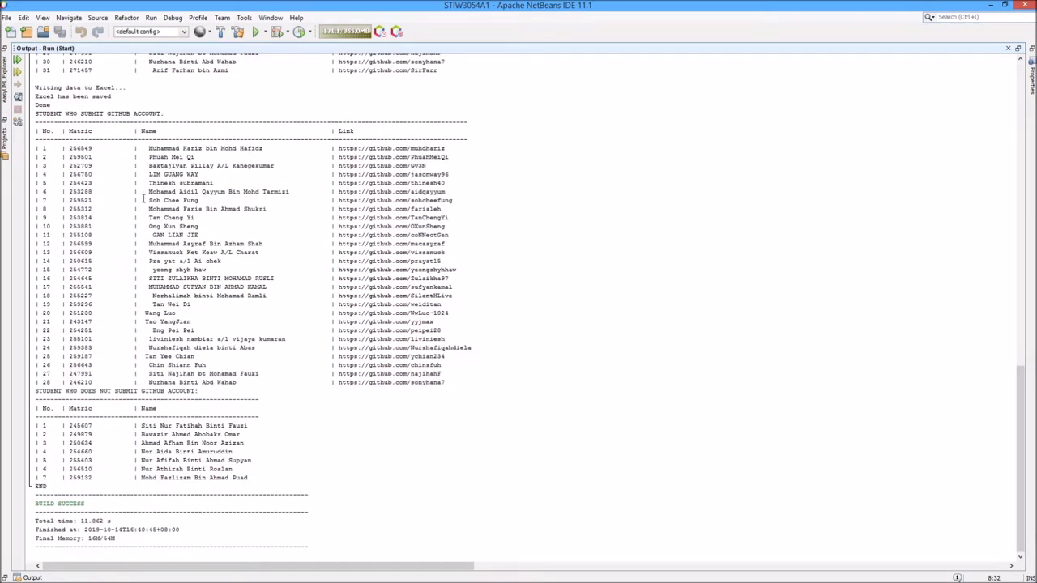
{"action": "mouse_move", "coordinate": [388, 217]}
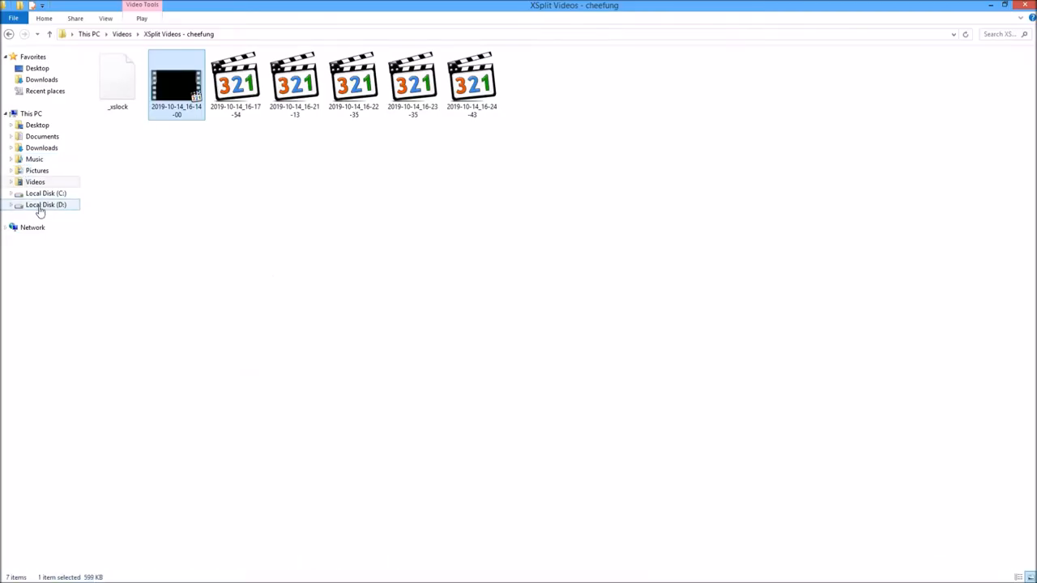
- On drive D open the GithubWikiTable and GithubMainIssue spreadsheets in Excel, dismissing the activation notice
{"action": "left_click", "coordinate": [45, 204]}
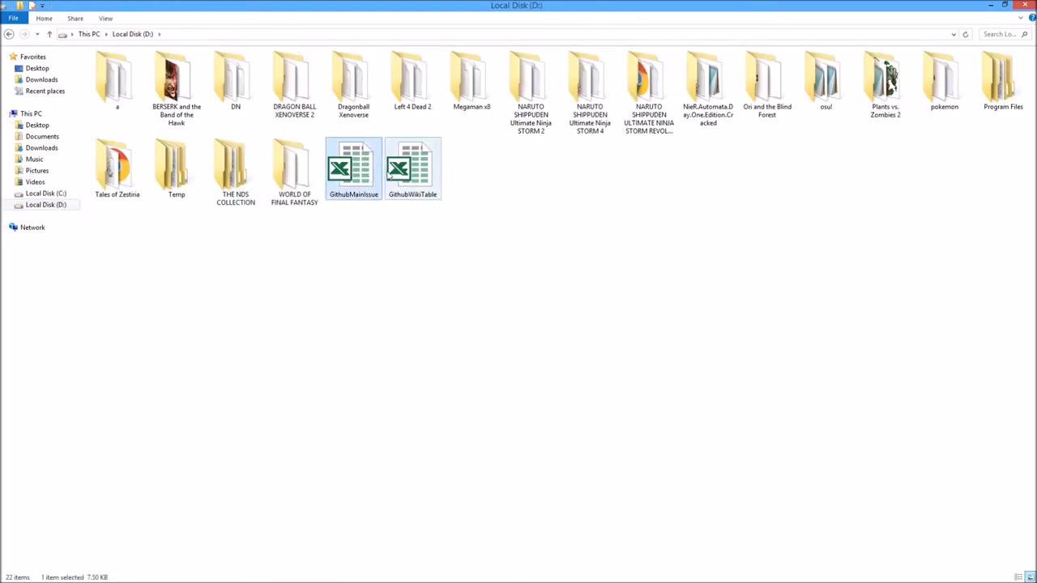
{"action": "double_click", "coordinate": [412, 167]}
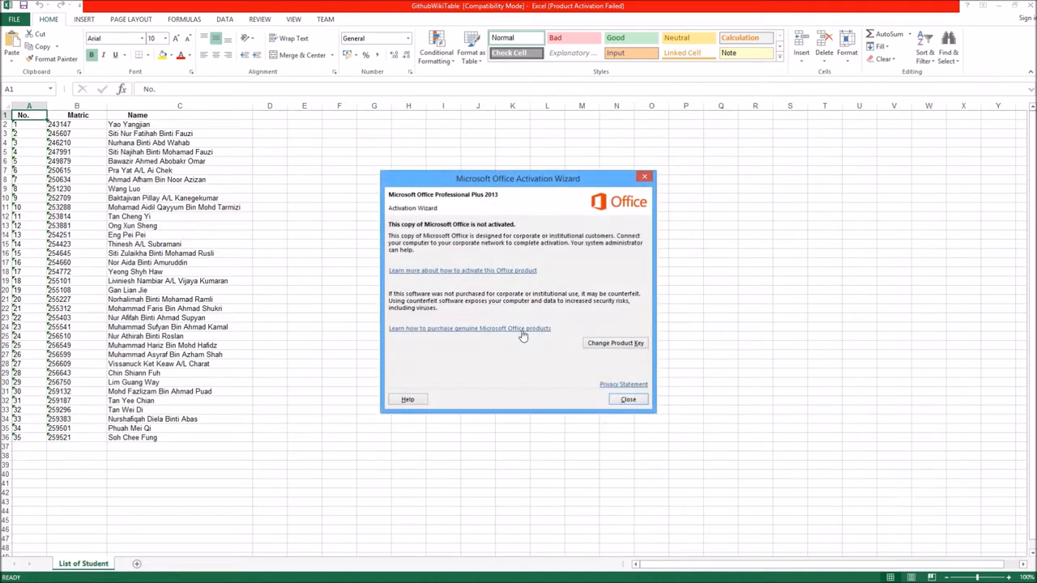
{"action": "left_click", "coordinate": [628, 398]}
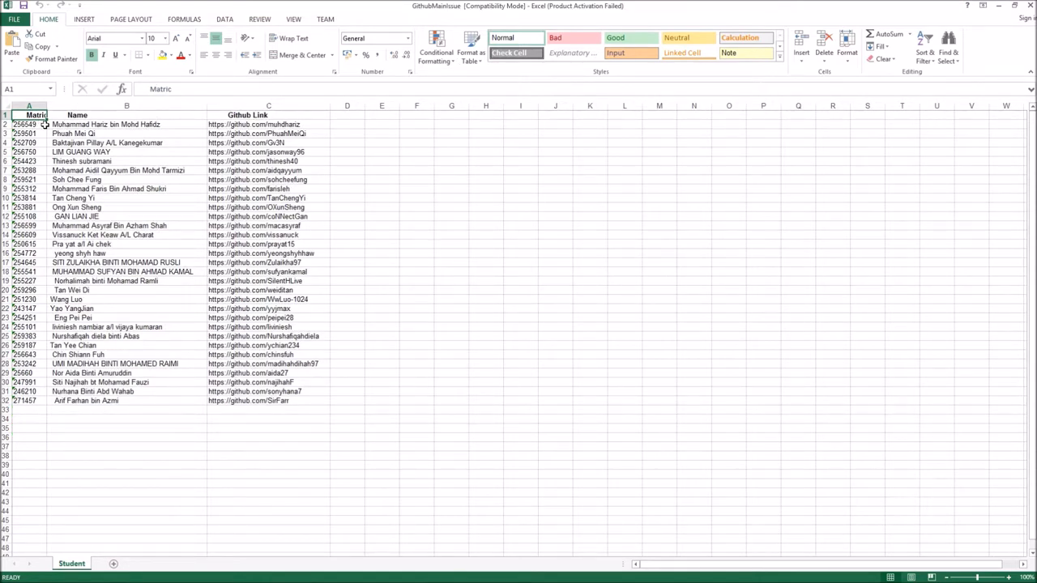
{"action": "mouse_move", "coordinate": [178, 299]}
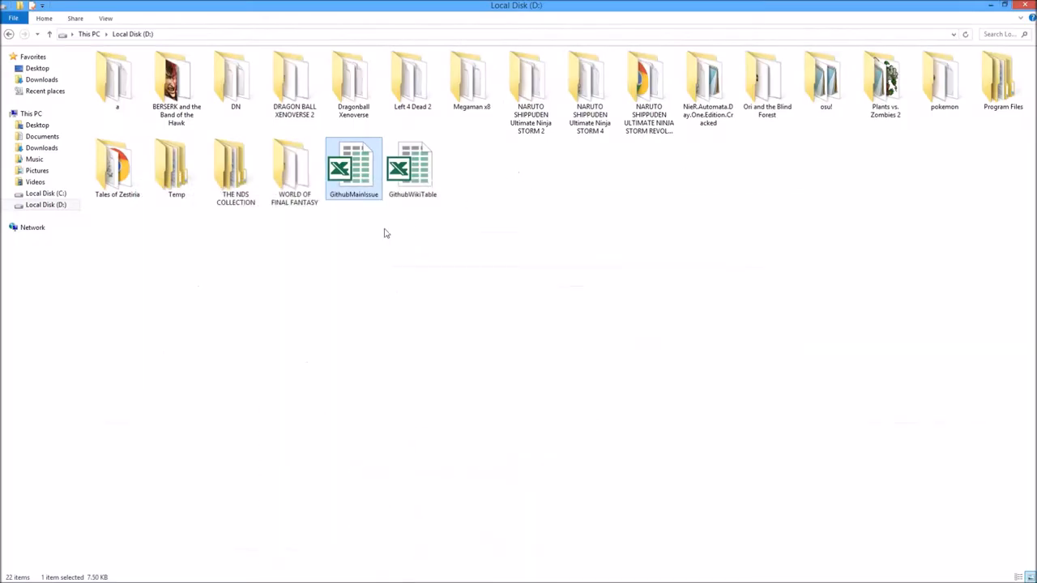
{"action": "left_click", "coordinate": [412, 166]}
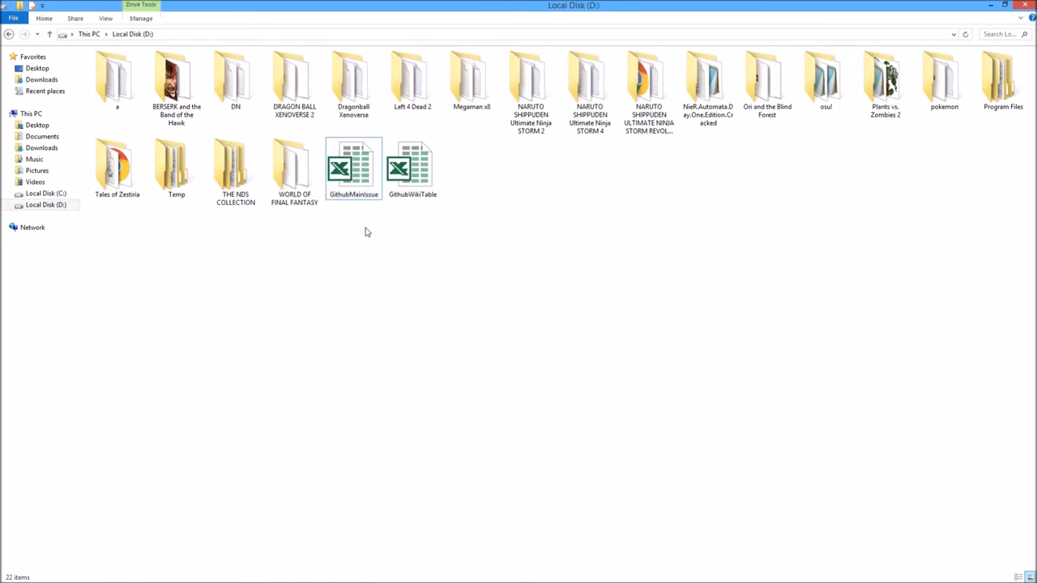
{"action": "double_click", "coordinate": [412, 166]}
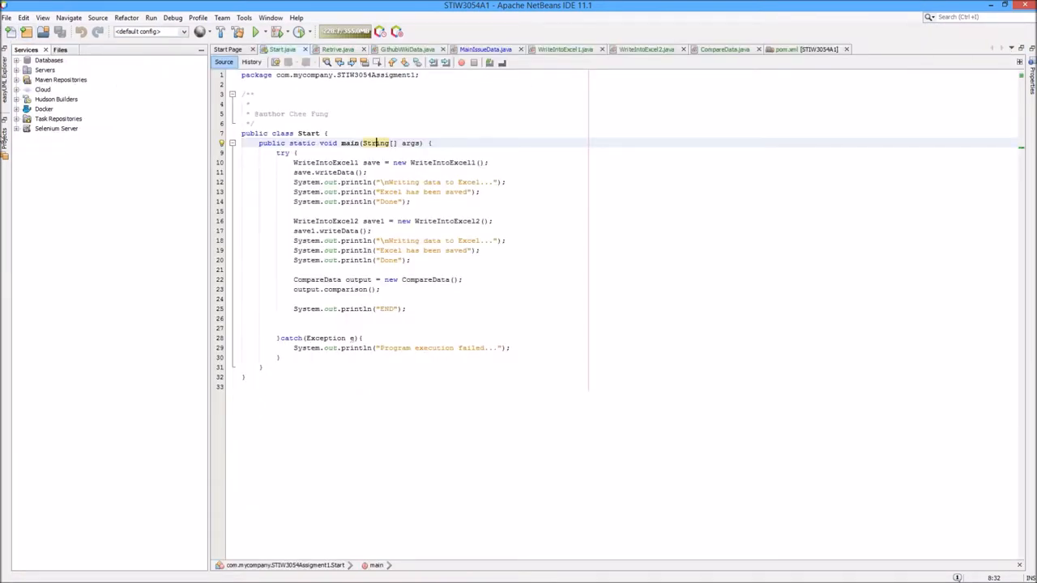
- Cancel the New File Class Diagram dialog for STIW3054A1 and show the generated .cdg class diagram
{"action": "left_click", "coordinate": [29, 49]}
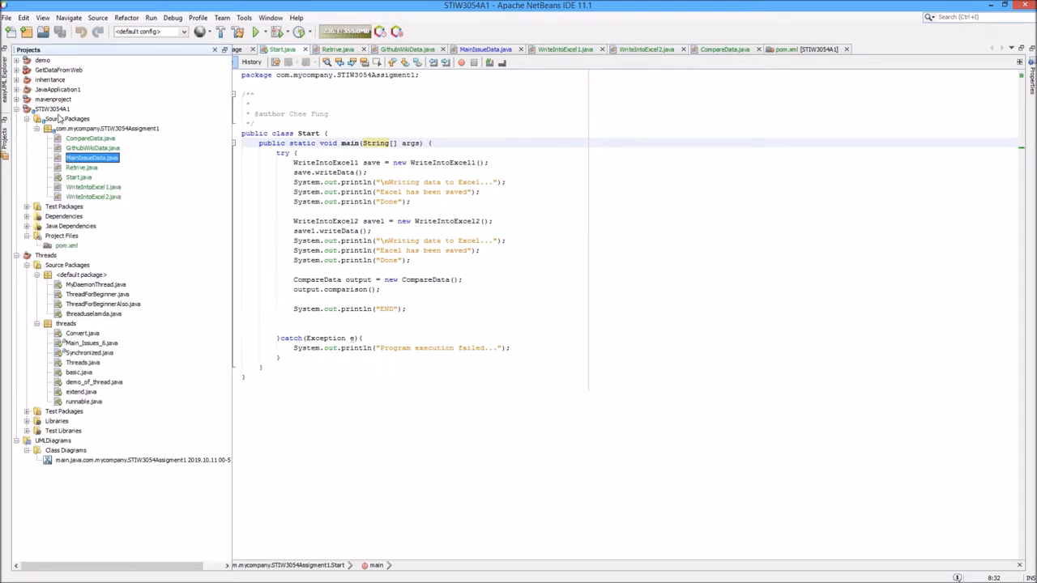
{"action": "right_click", "coordinate": [52, 108]}
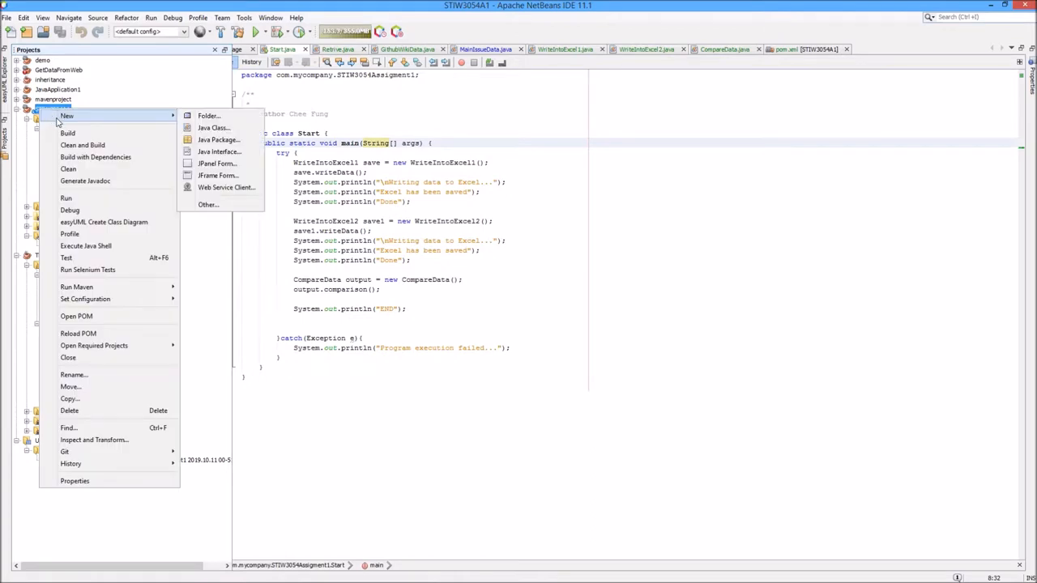
{"action": "mouse_move", "coordinate": [219, 152]}
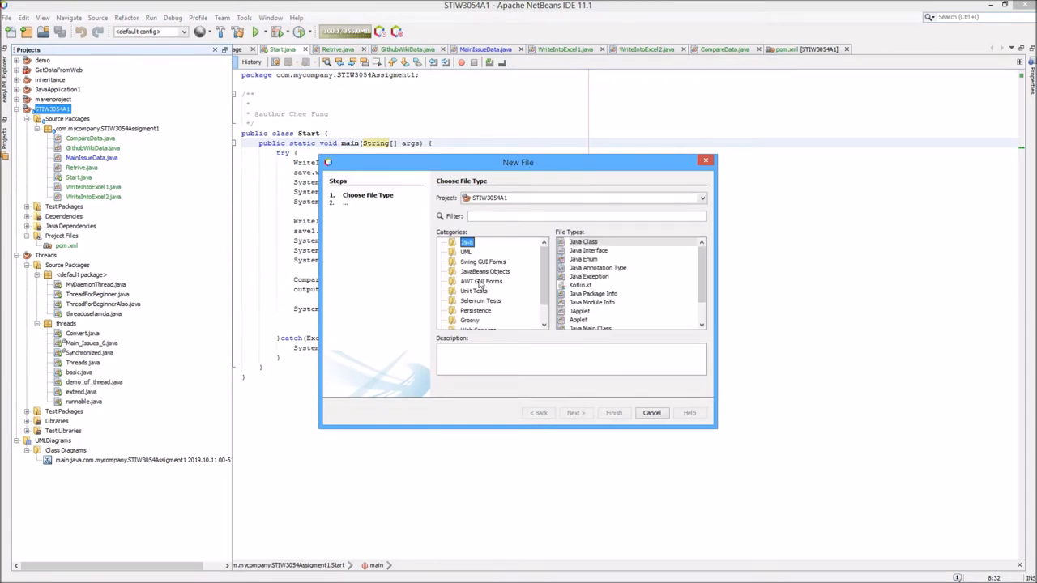
{"action": "left_click", "coordinate": [467, 253]}
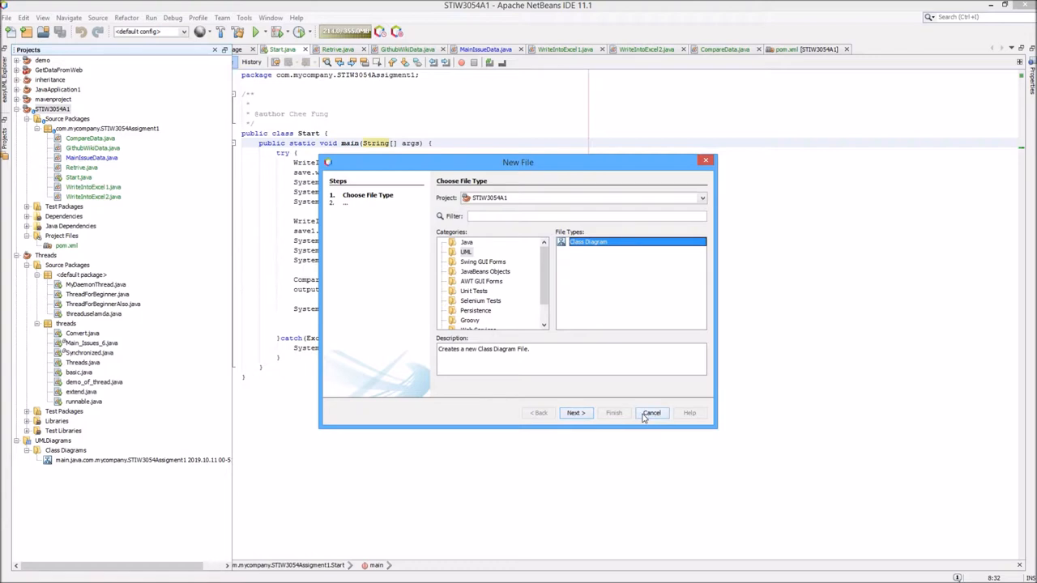
{"action": "left_click", "coordinate": [651, 413]}
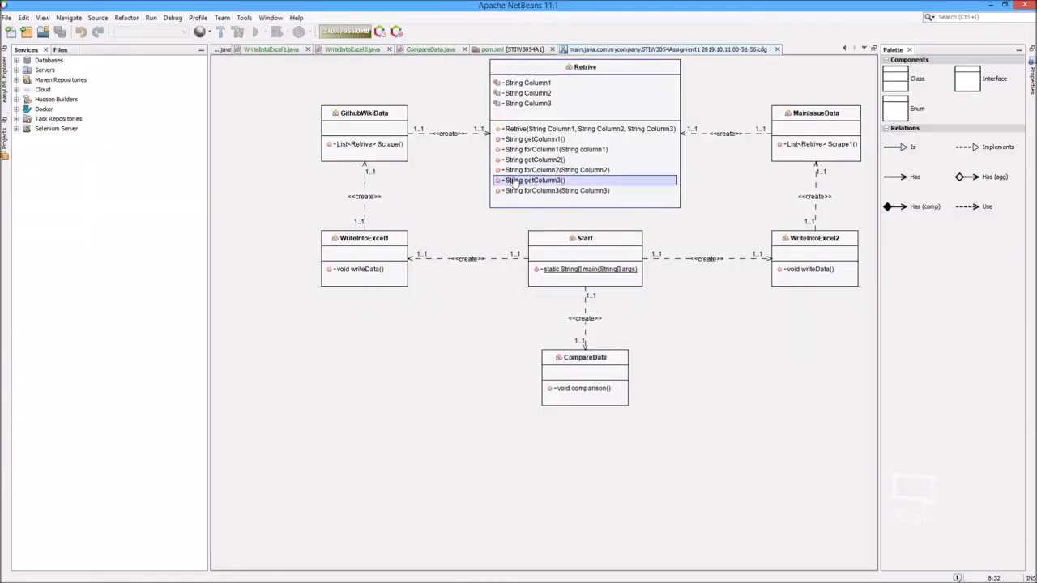
{"action": "left_click", "coordinate": [761, 347]}
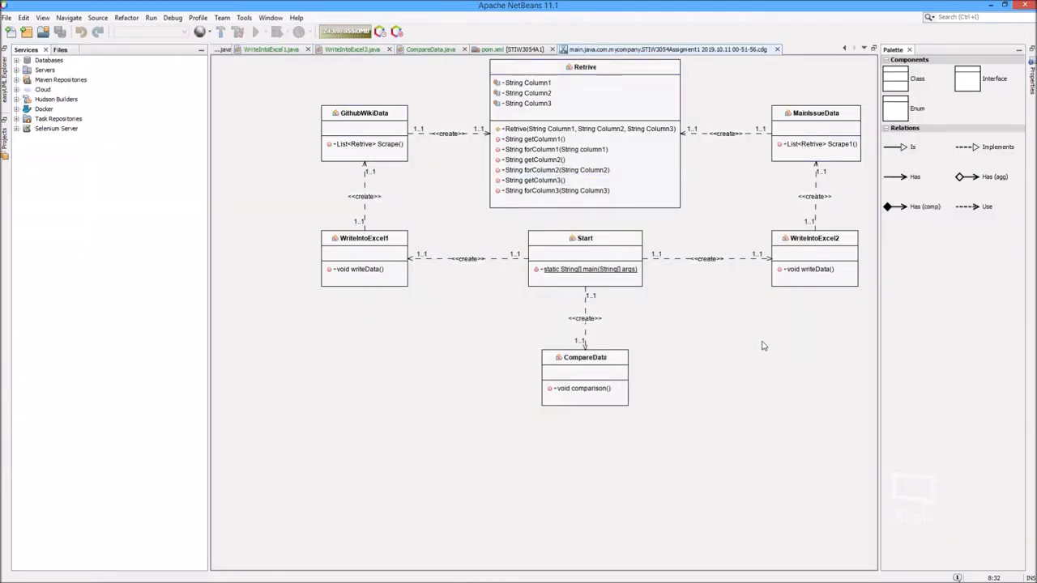
{"action": "left_click", "coordinate": [533, 160]}
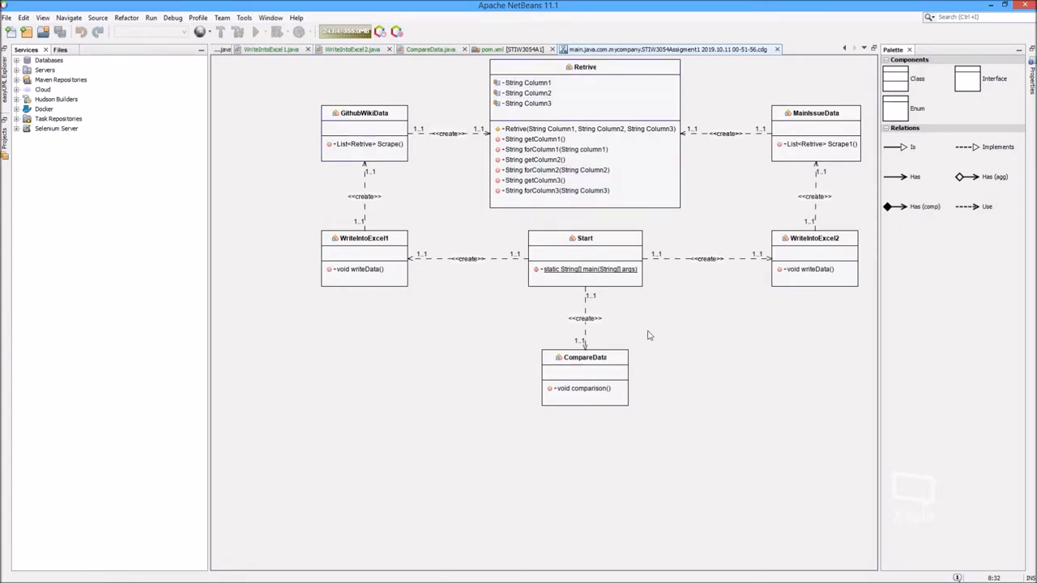
{"action": "mouse_move", "coordinate": [742, 165]}
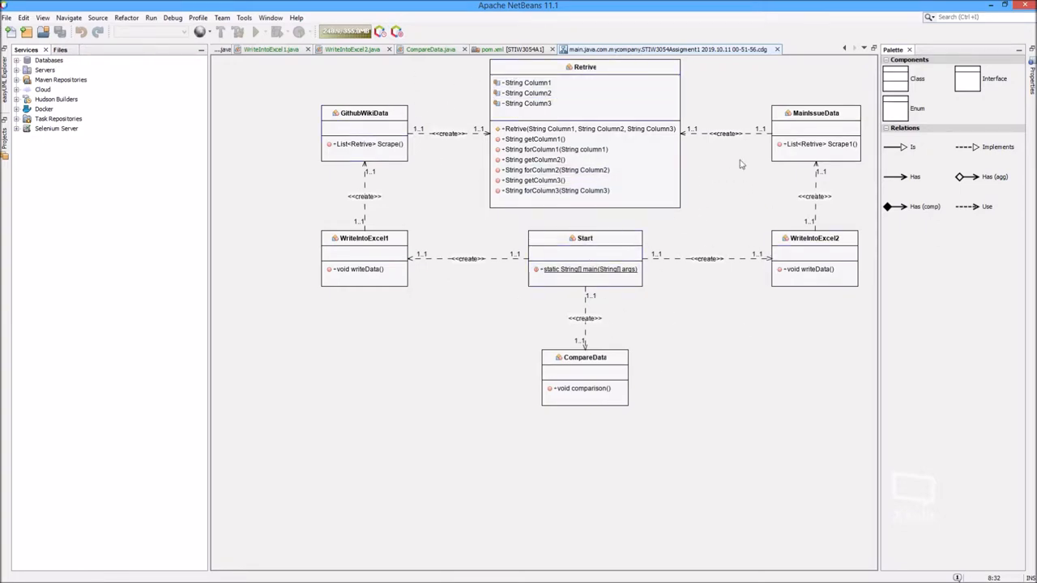
{"action": "mouse_move", "coordinate": [842, 122]}
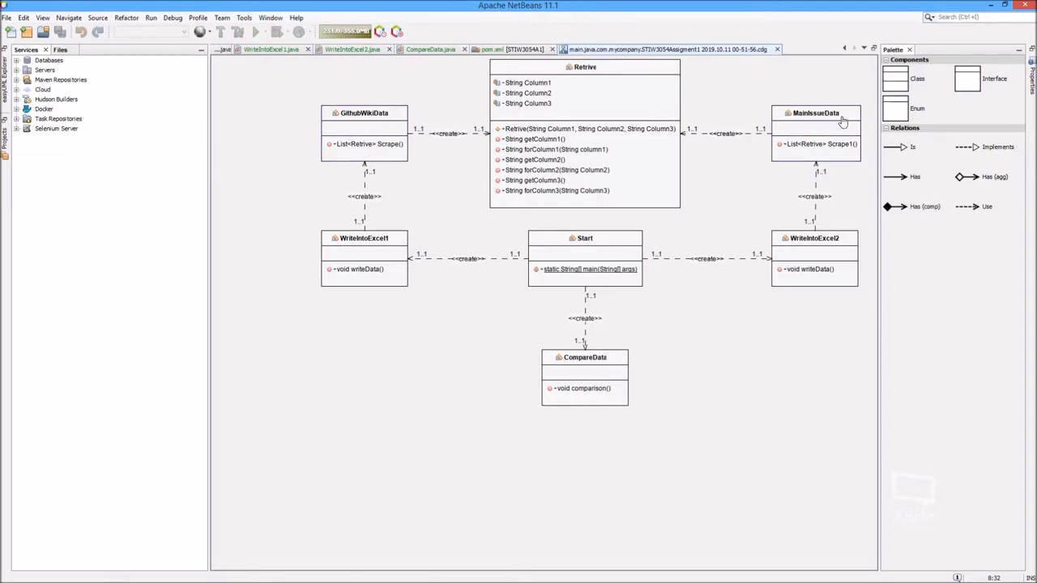
{"action": "mouse_move", "coordinate": [881, 259]}
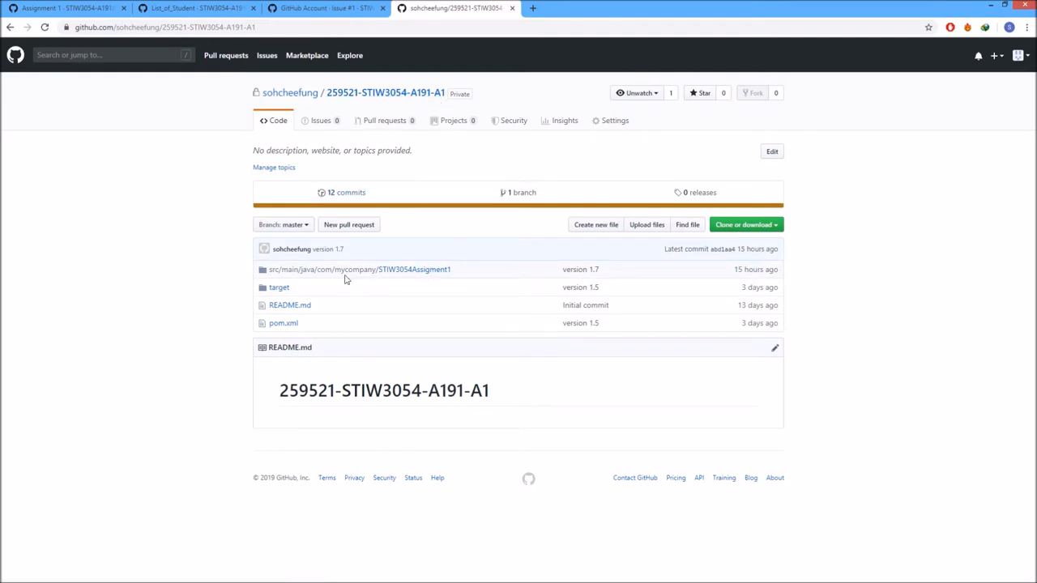
{"action": "mouse_move", "coordinate": [556, 287]}
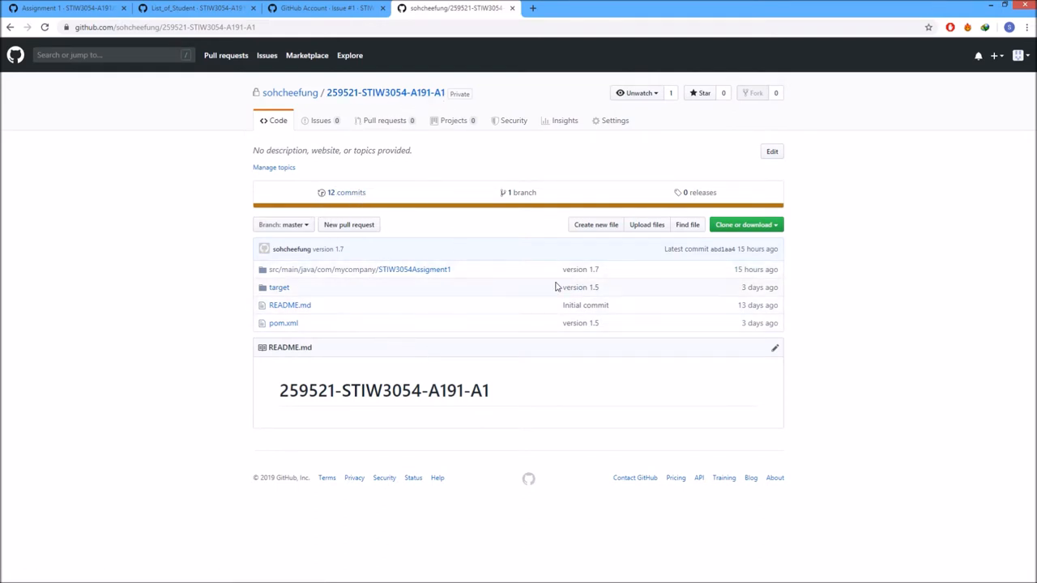
{"action": "mouse_move", "coordinate": [561, 343]}
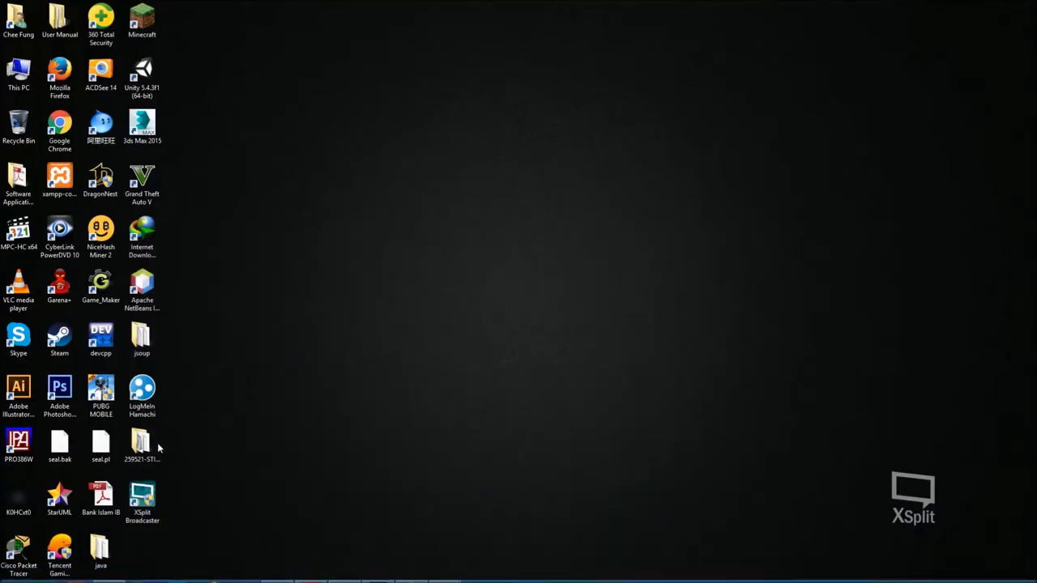
- Copy the STIW3054A1 project's ClassDiagram, src, target and pom into the local repository folder, replacing existing files
{"action": "left_click", "coordinate": [142, 441]}
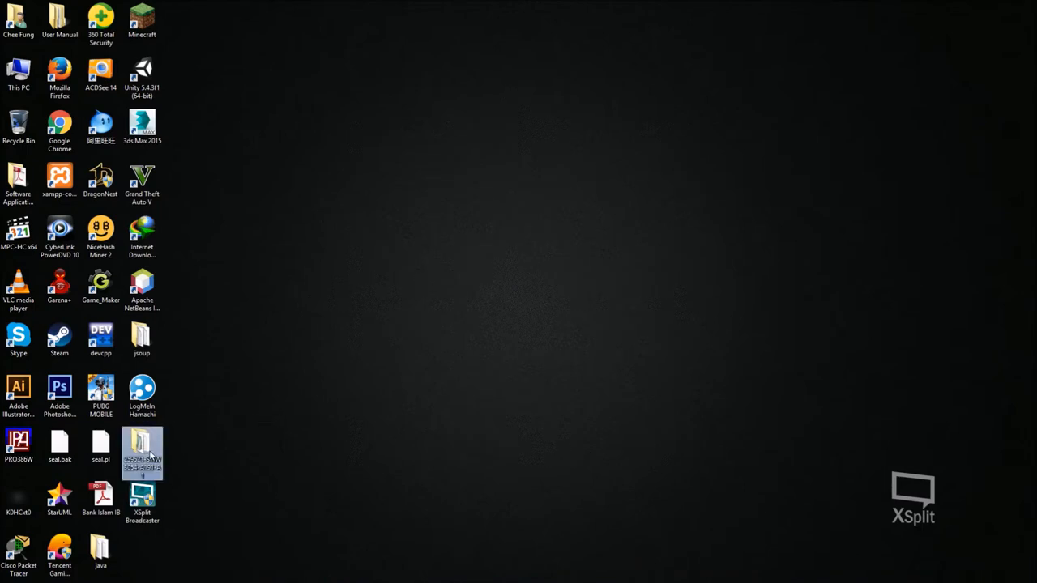
{"action": "mouse_move", "coordinate": [149, 453]}
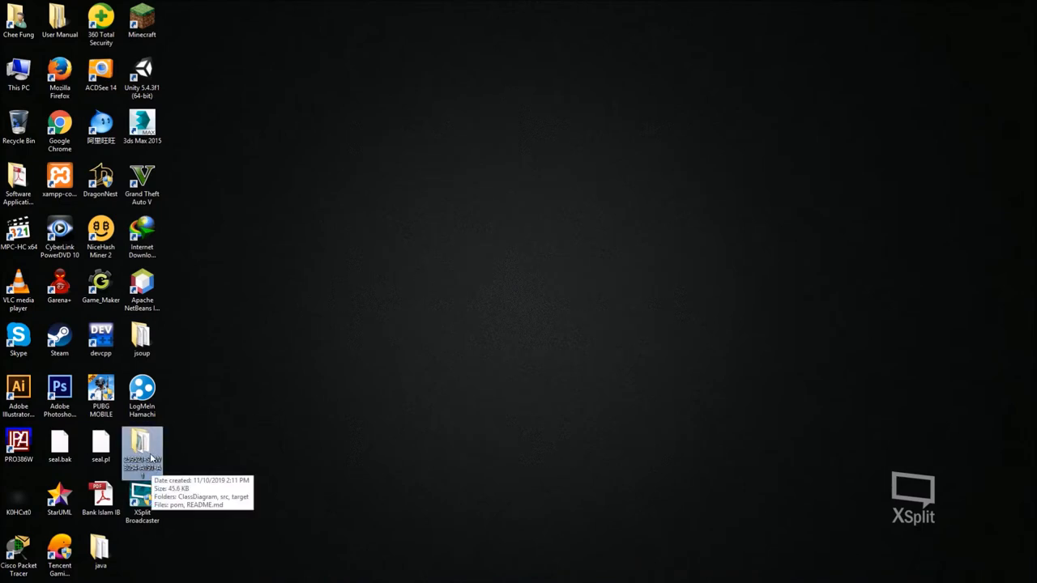
{"action": "mouse_move", "coordinate": [165, 453]}
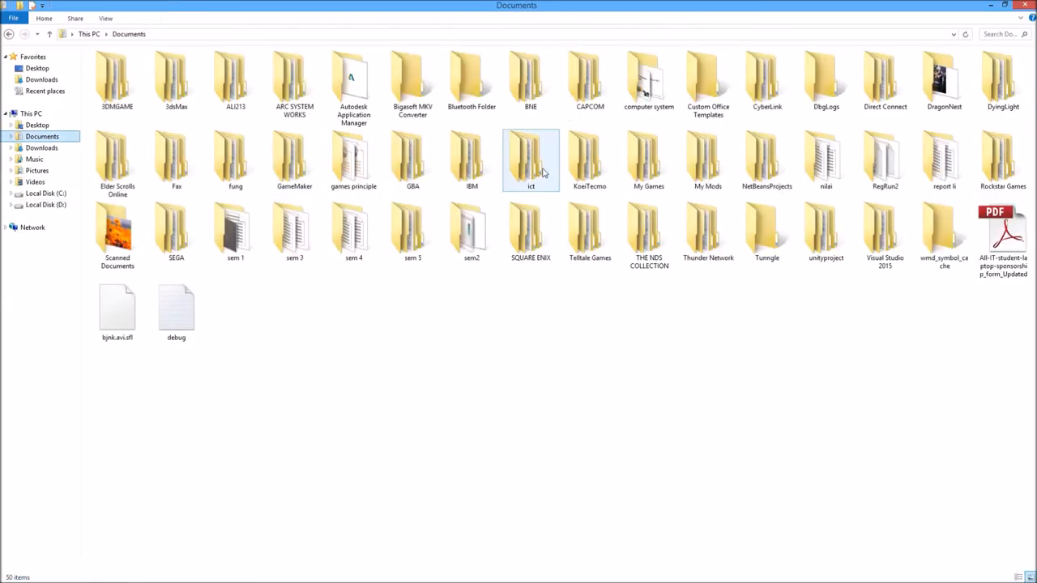
{"action": "double_click", "coordinate": [766, 160]}
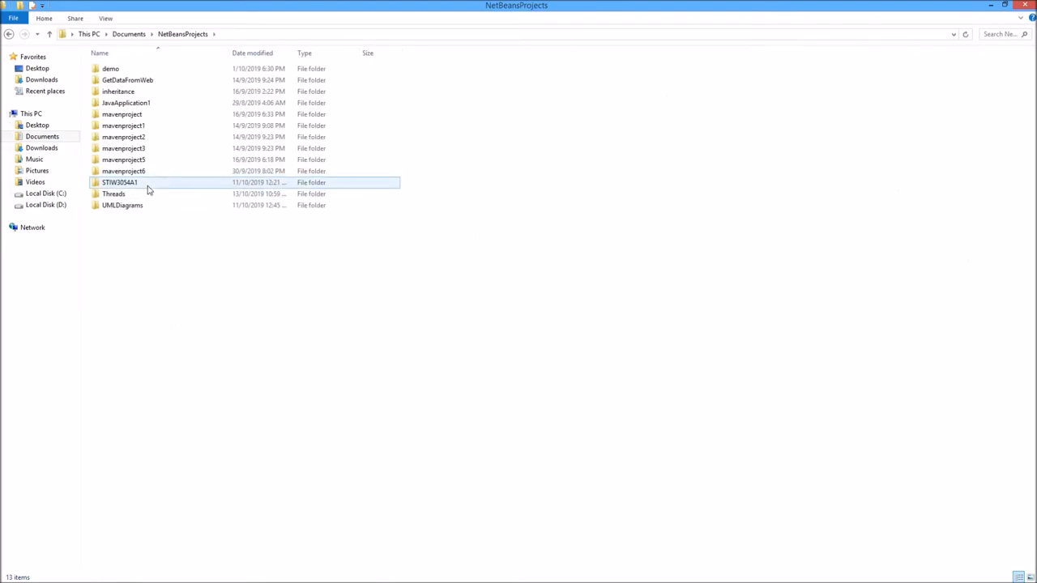
{"action": "double_click", "coordinate": [120, 182]}
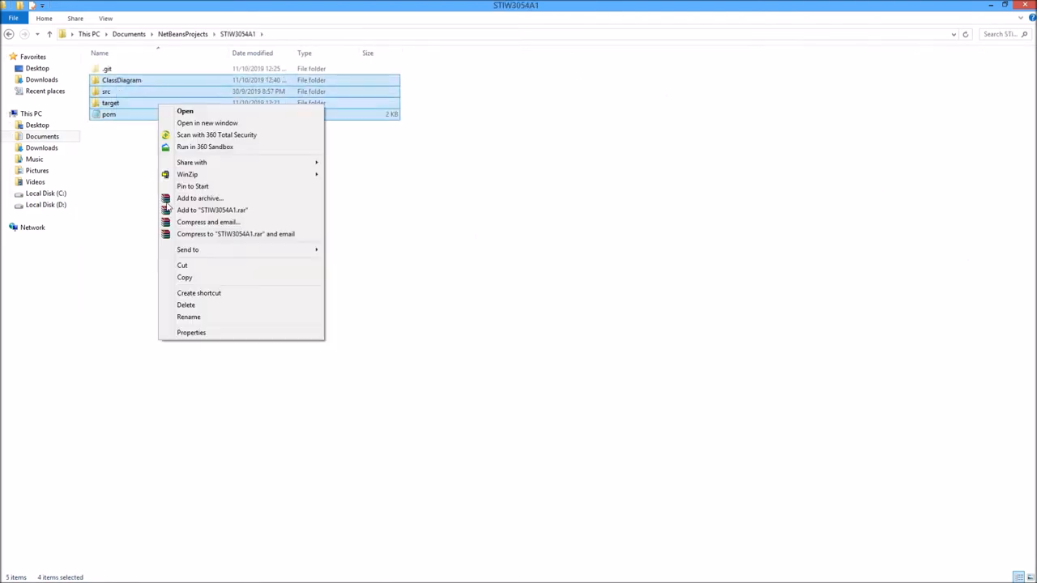
{"action": "left_click", "coordinate": [560, 113]}
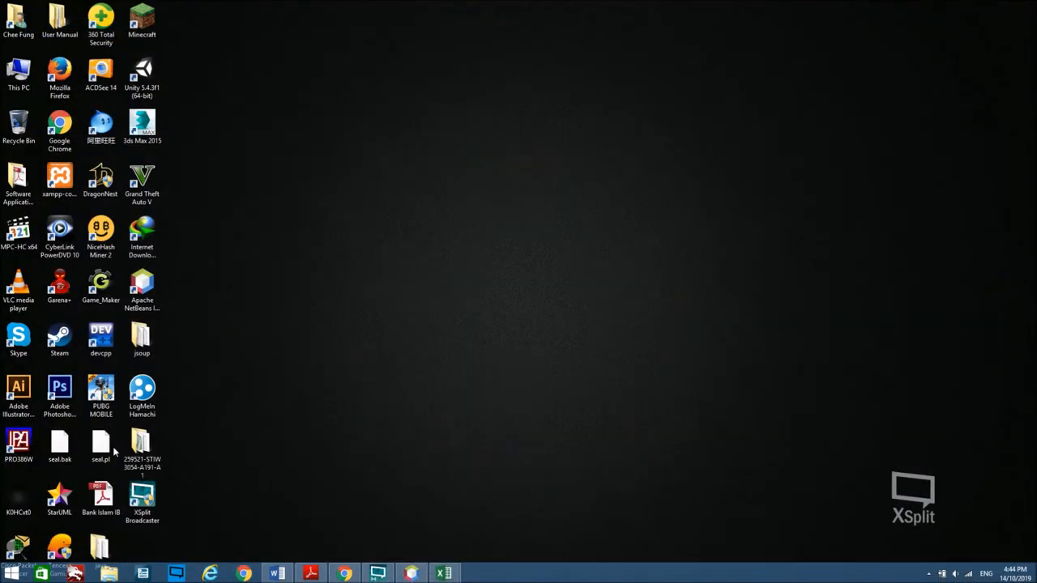
{"action": "left_click", "coordinate": [143, 445]}
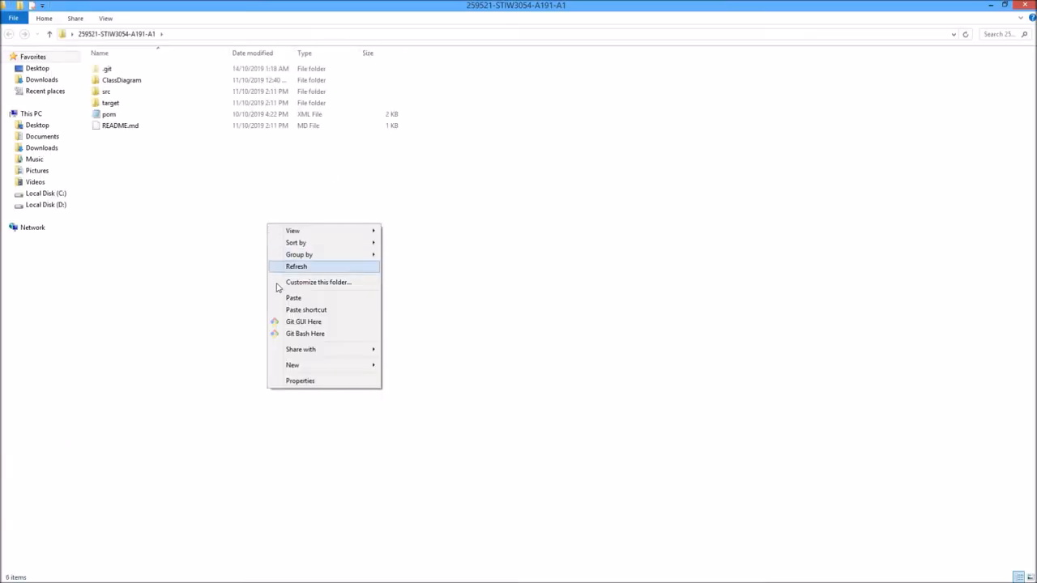
{"action": "left_click", "coordinate": [294, 299]}
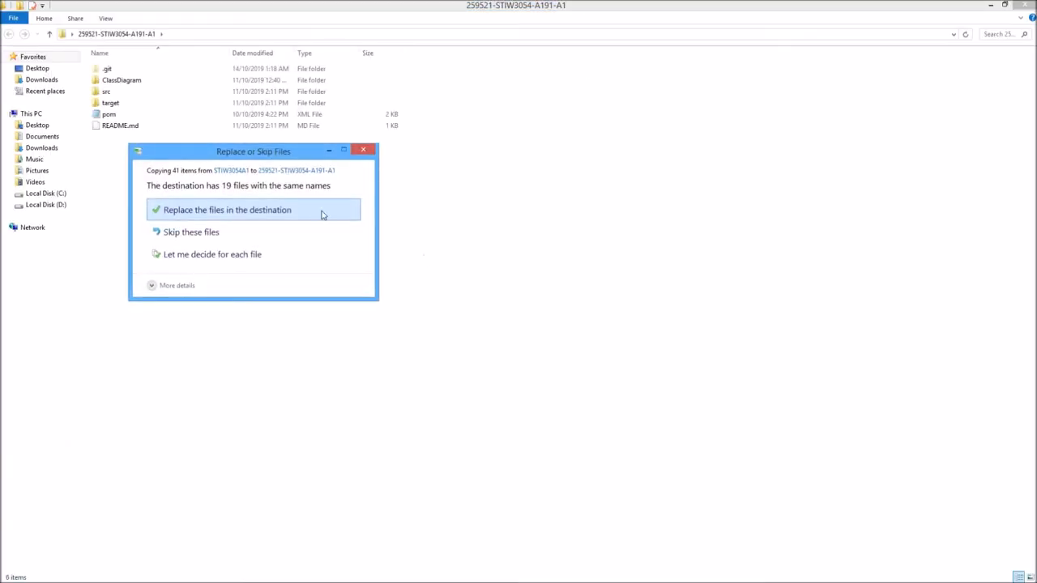
{"action": "left_click", "coordinate": [227, 209]}
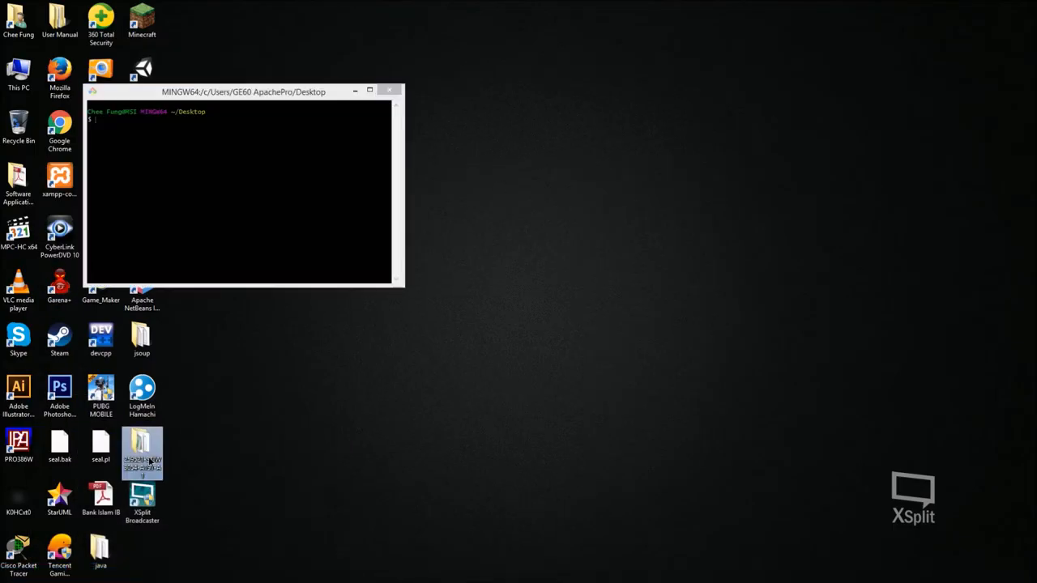
- Copy the repository folder name, cd into it in Git Bash and run git status
{"action": "right_click", "coordinate": [142, 454]}
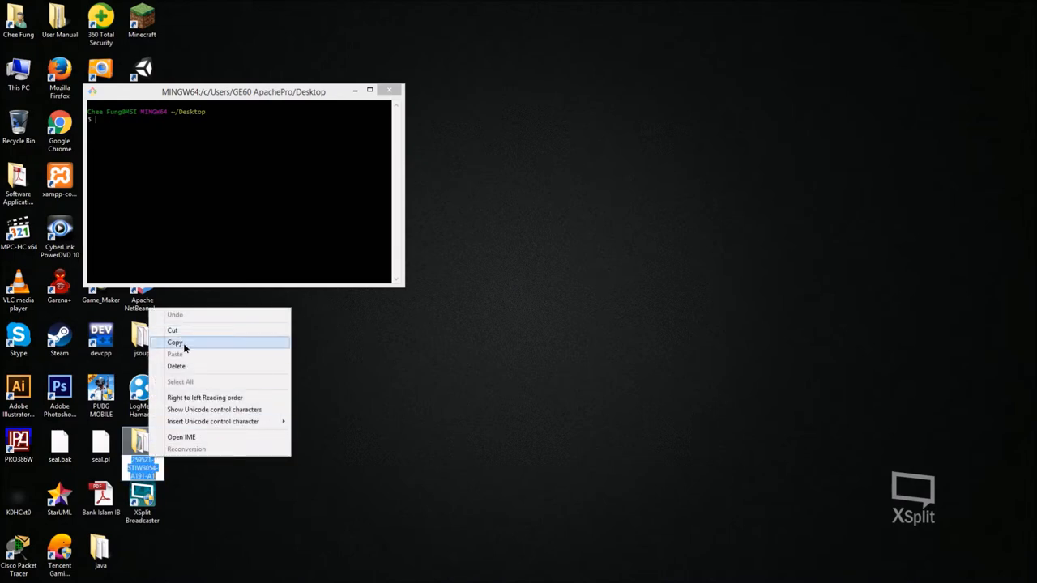
{"action": "left_click", "coordinate": [175, 342]}
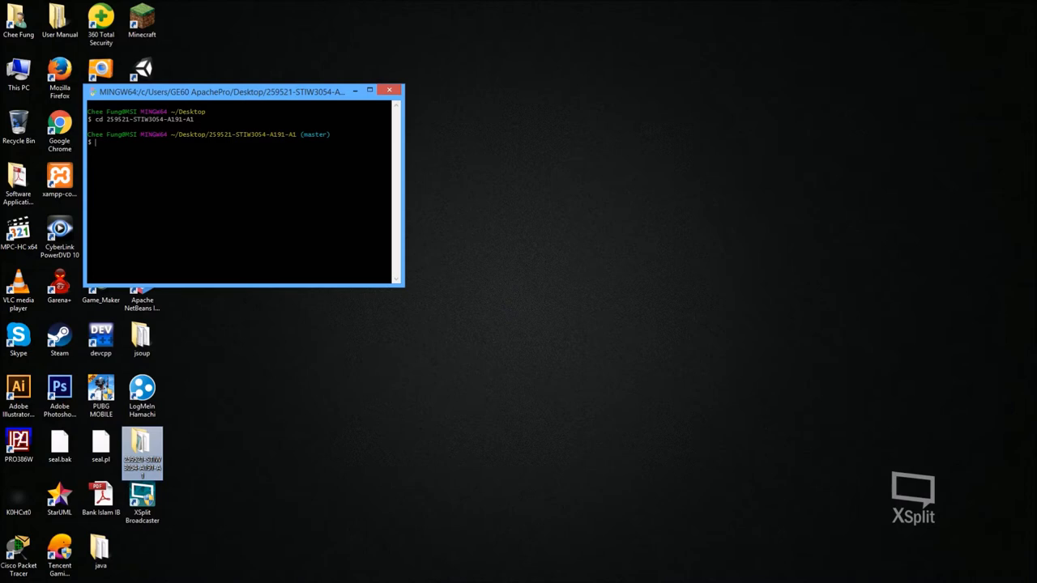
{"action": "type", "text": "git s"}
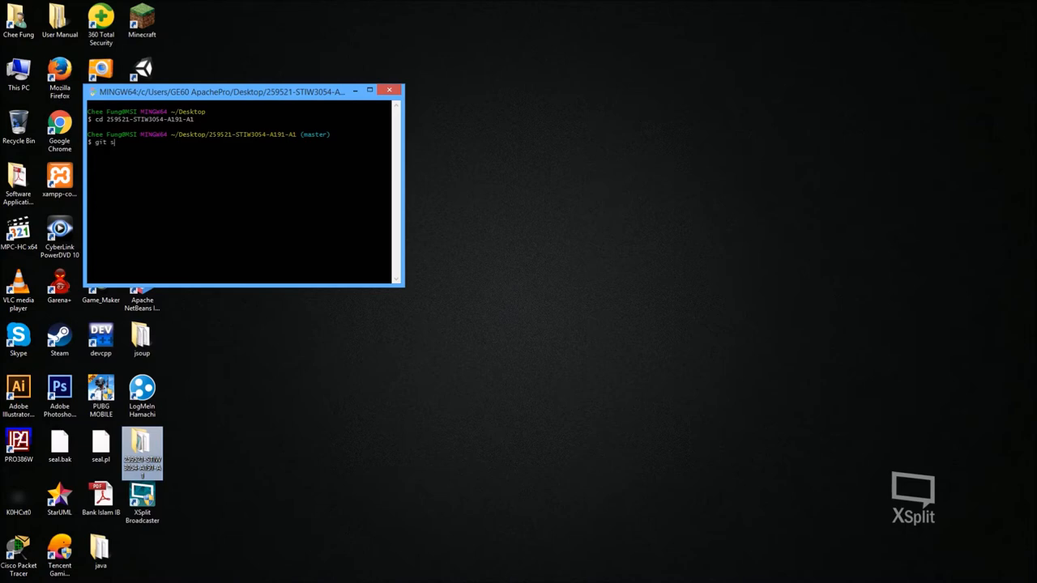
{"action": "type", "text": "tatus"}
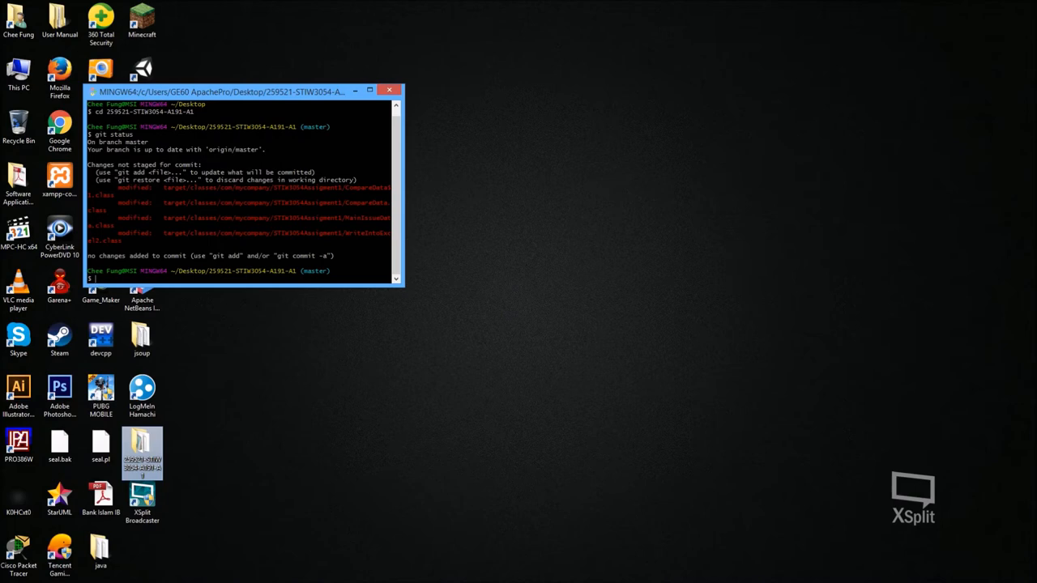
- Stage all changes, commit them as "version 1.8" and push to GitHub
{"action": "type", "text": "git add -A"}
{"action": "type", "text": "git commit -m \"version 1.0\""}
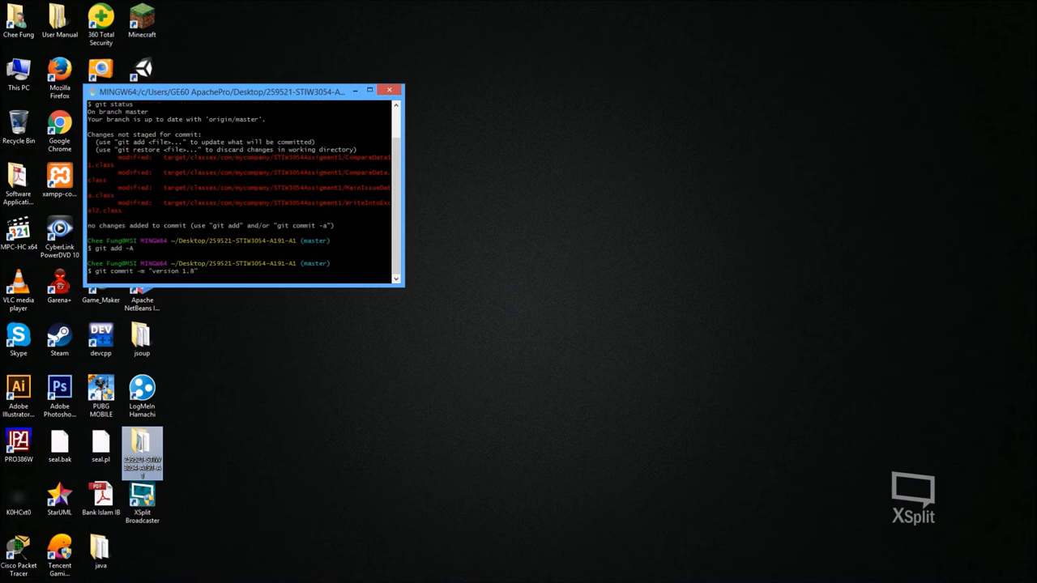
{"action": "key", "text": "enter"}
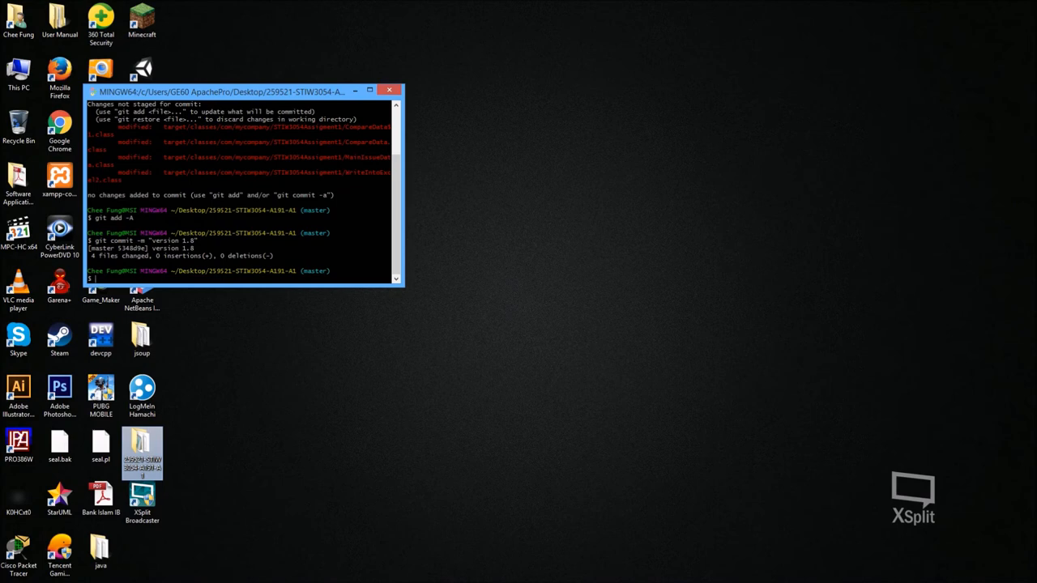
{"action": "type", "text": "git"}
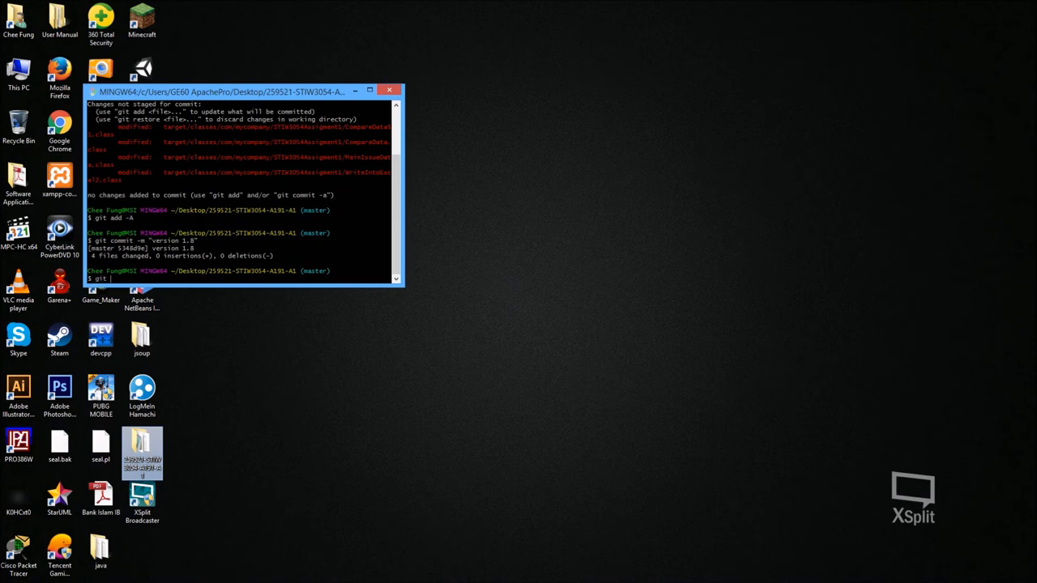
{"action": "type", "text": "push"}
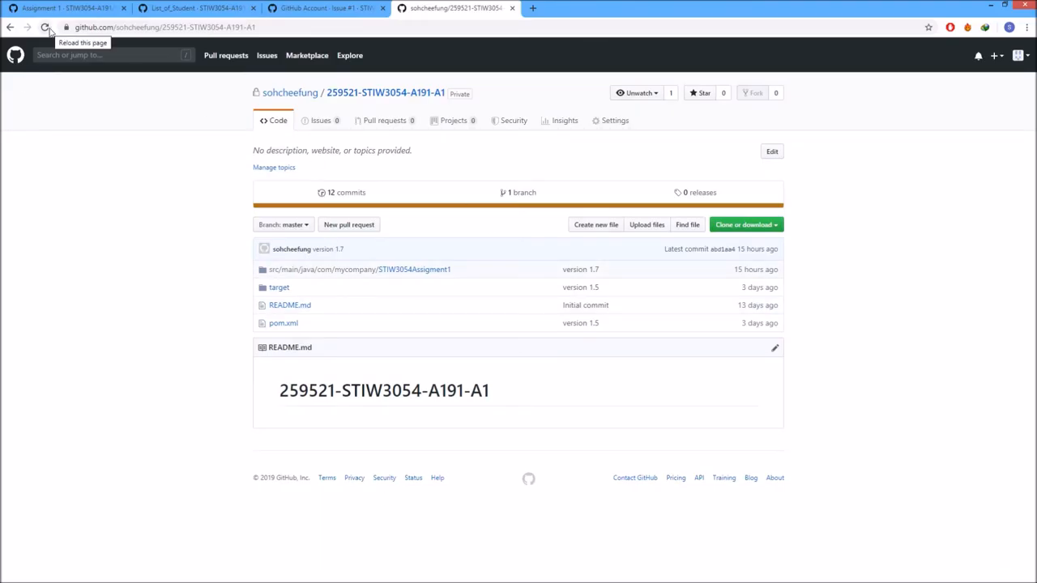
- Refresh the GitHub repository page to confirm 13 commits with version 1.8 latest
{"action": "left_click", "coordinate": [45, 26]}
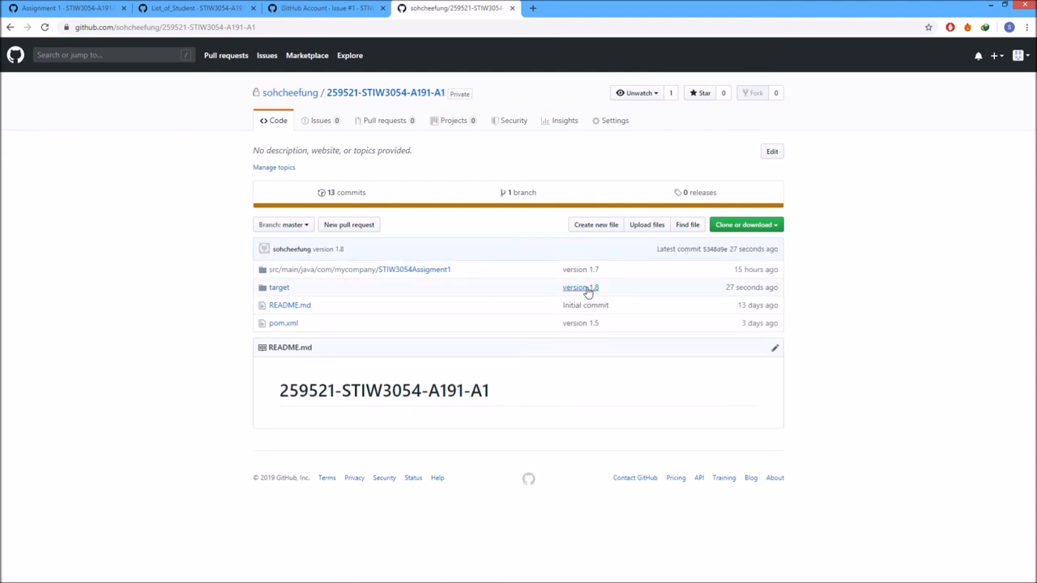
{"action": "mouse_move", "coordinate": [580, 289]}
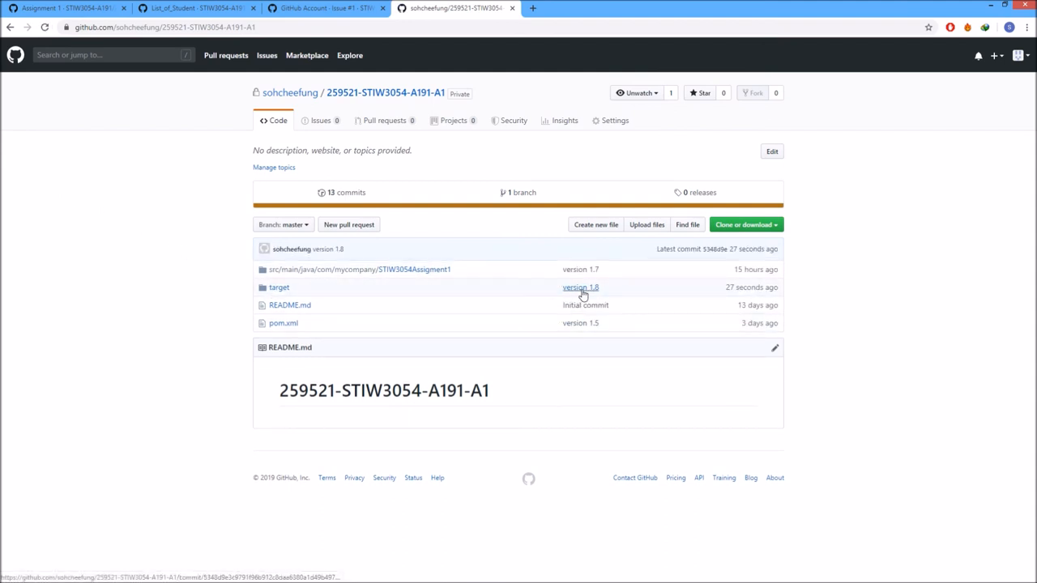
{"action": "mouse_move", "coordinate": [716, 294]}
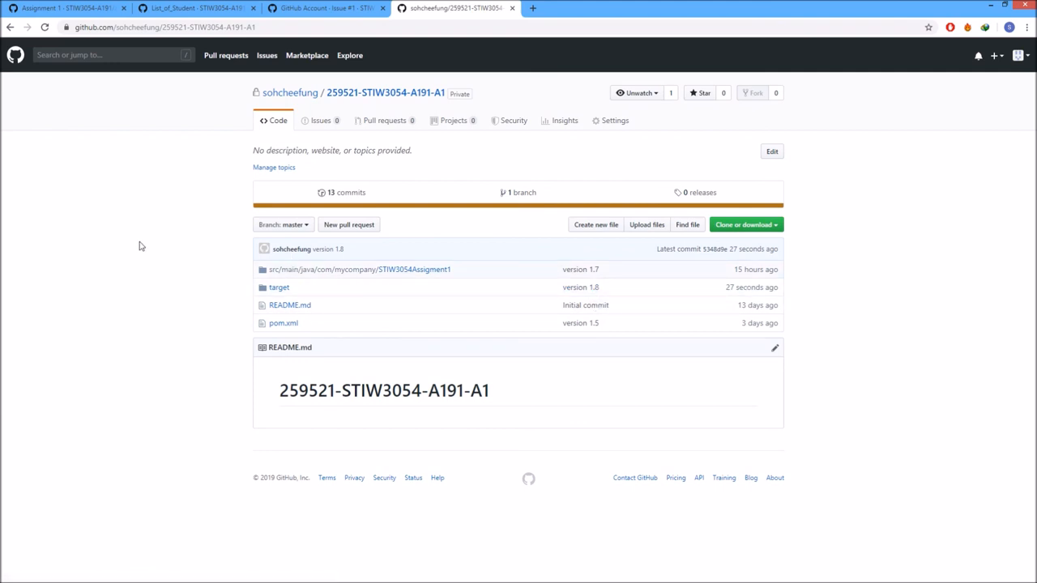
{"action": "mouse_move", "coordinate": [168, 230]}
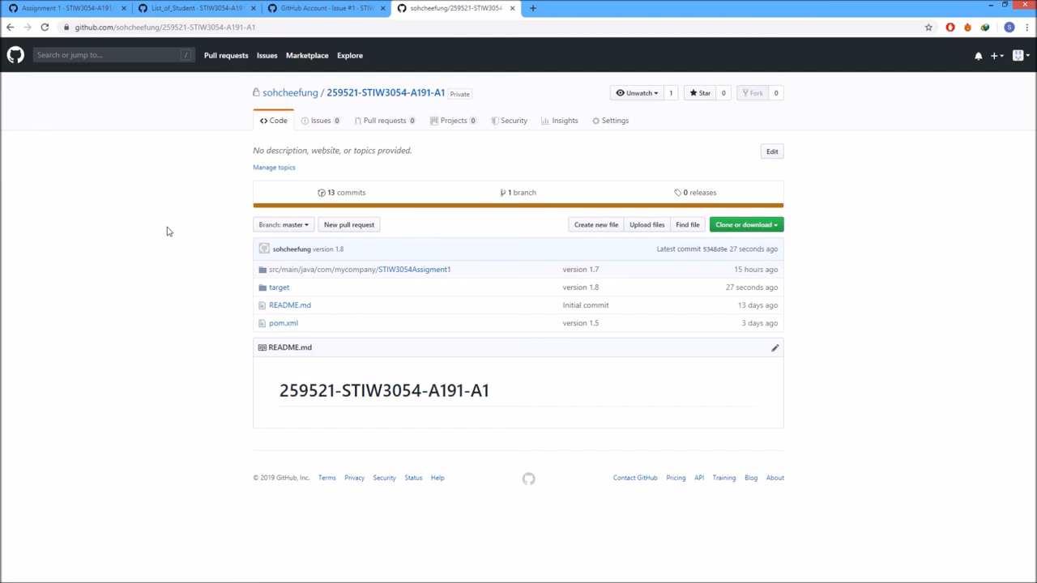
{"action": "mouse_move", "coordinate": [429, 227]}
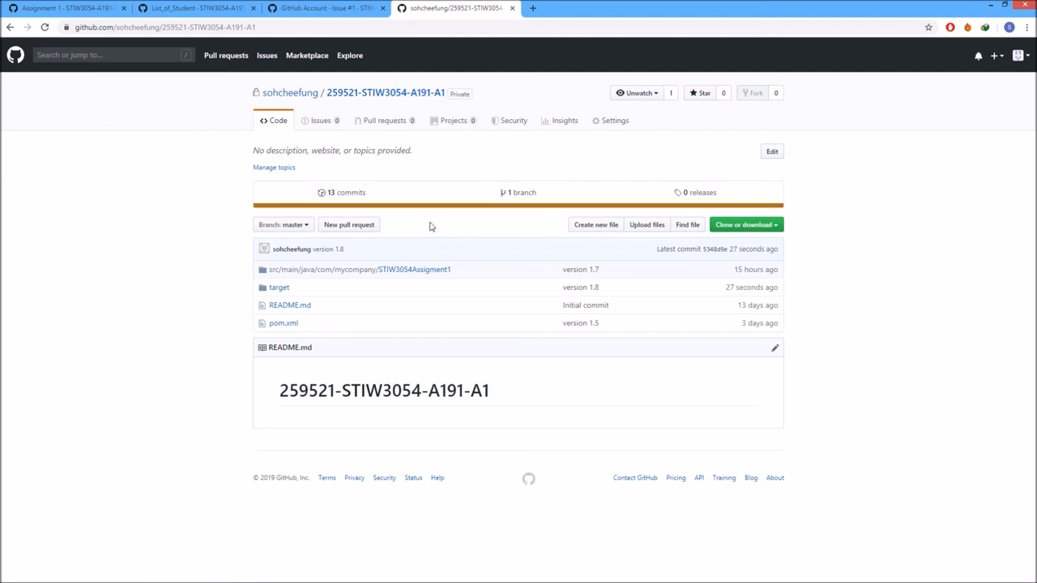